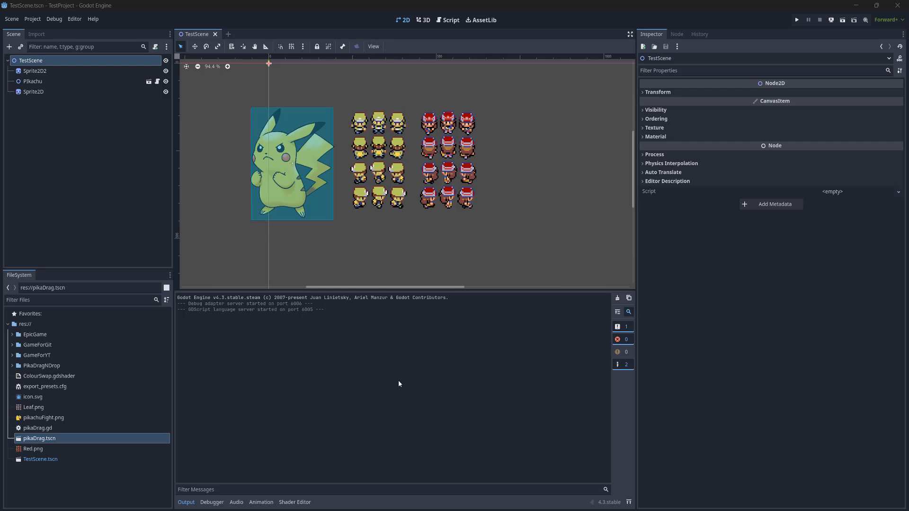
pyautogui.moveTo(343, 418)
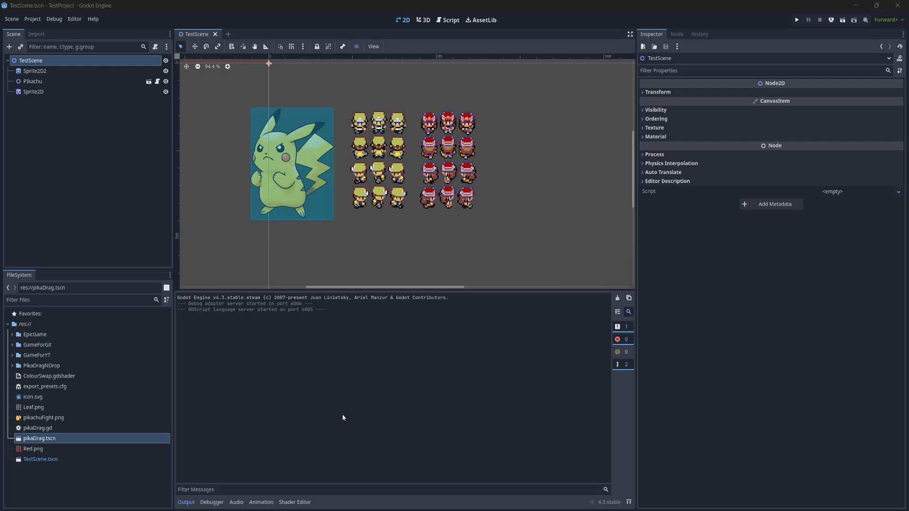
pyautogui.moveTo(316, 373)
pyautogui.write('v')
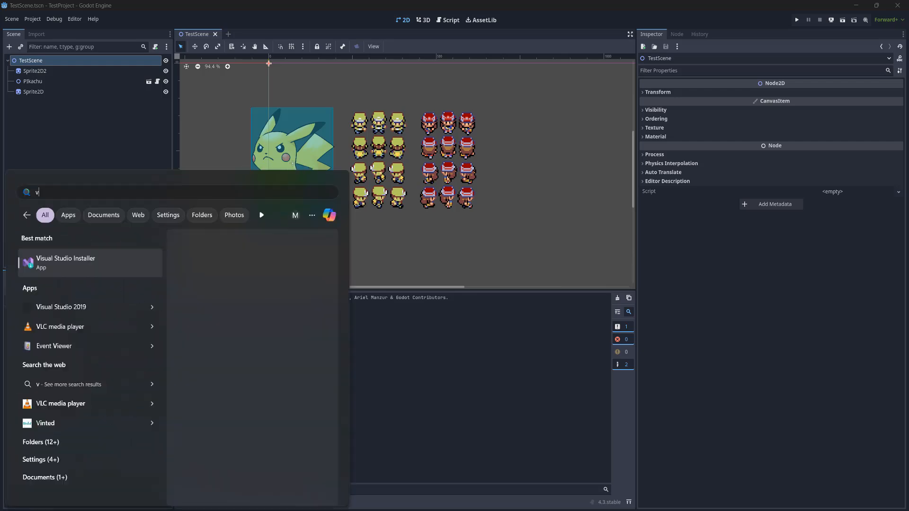
# - Search 'Visual Studio Code' and open the file location of the result
pyautogui.write('isual Studio Code')
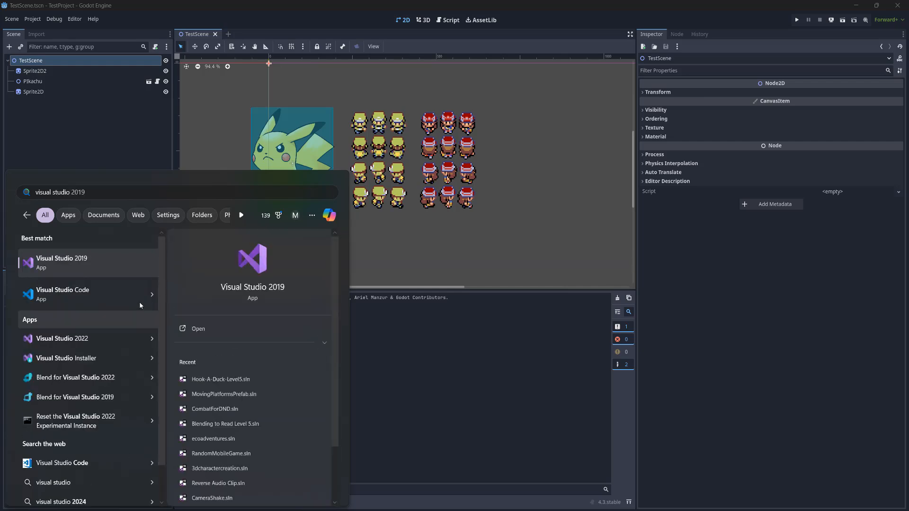
pyautogui.moveTo(88, 294)
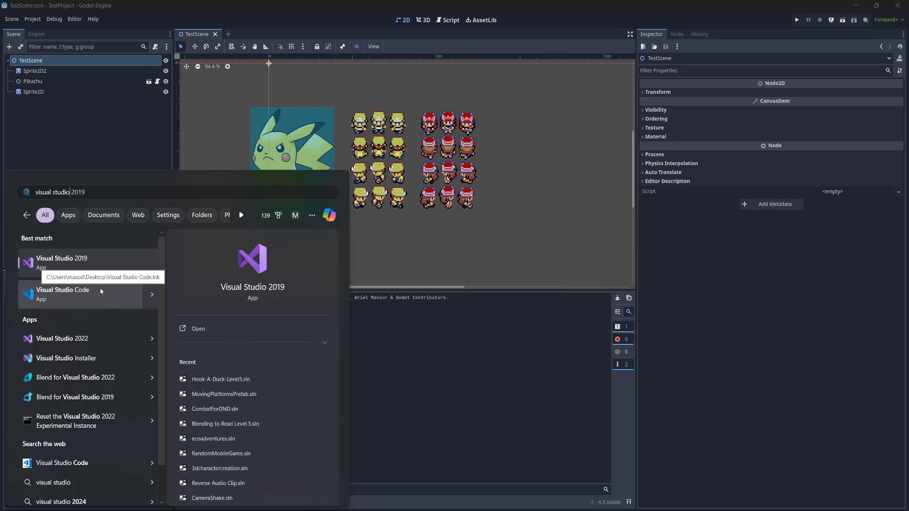
pyautogui.rightClick(63, 294)
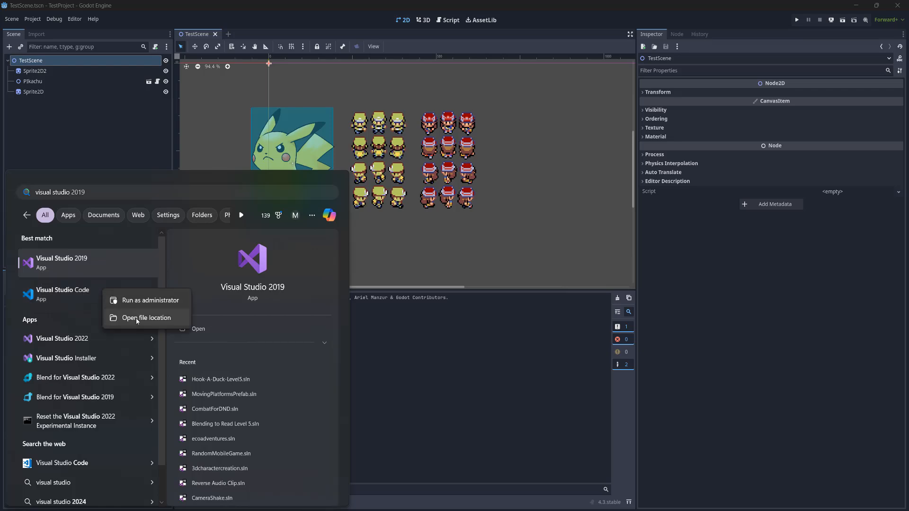
pyautogui.click(146, 319)
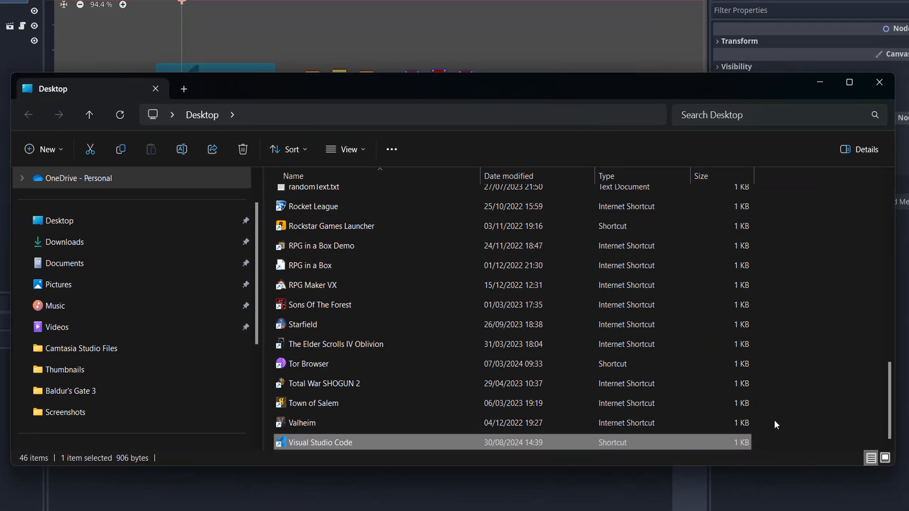
pyautogui.moveTo(356, 442)
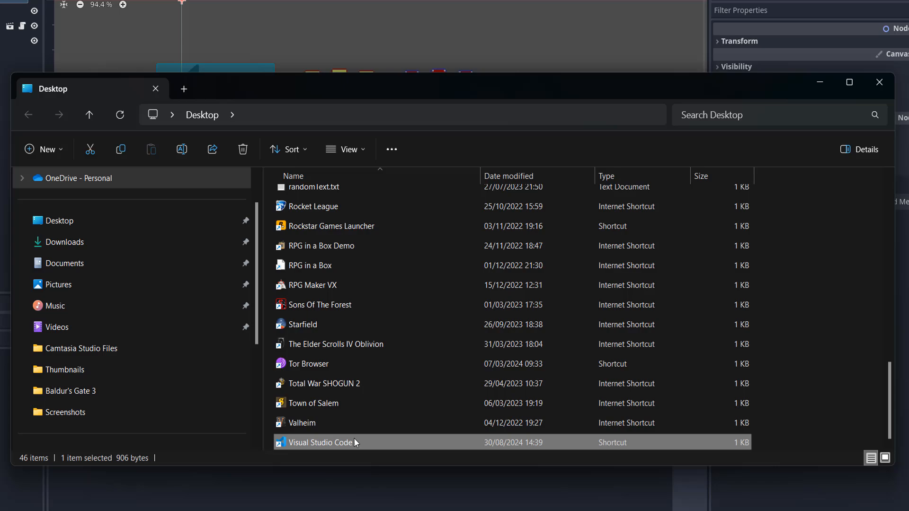
# - Open the file location of the Visual Studio Code Desktop shortcut
pyautogui.rightClick(319, 442)
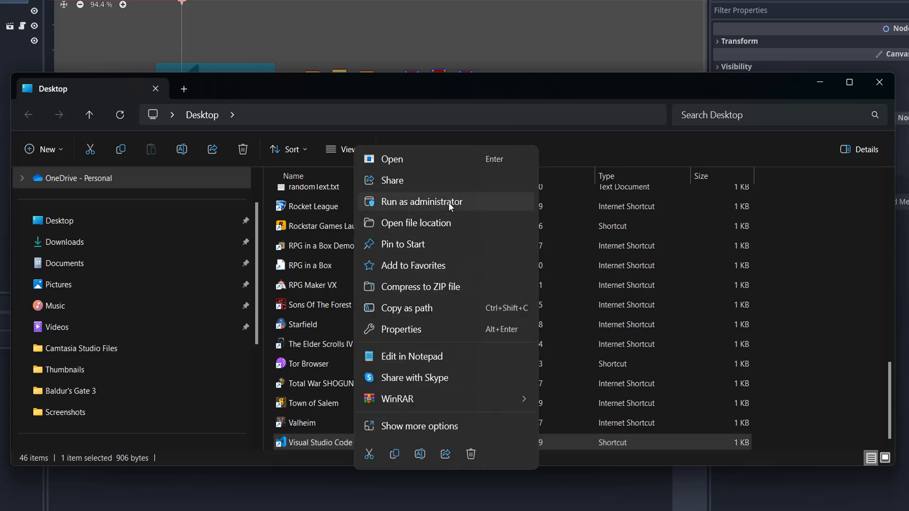
pyautogui.click(400, 329)
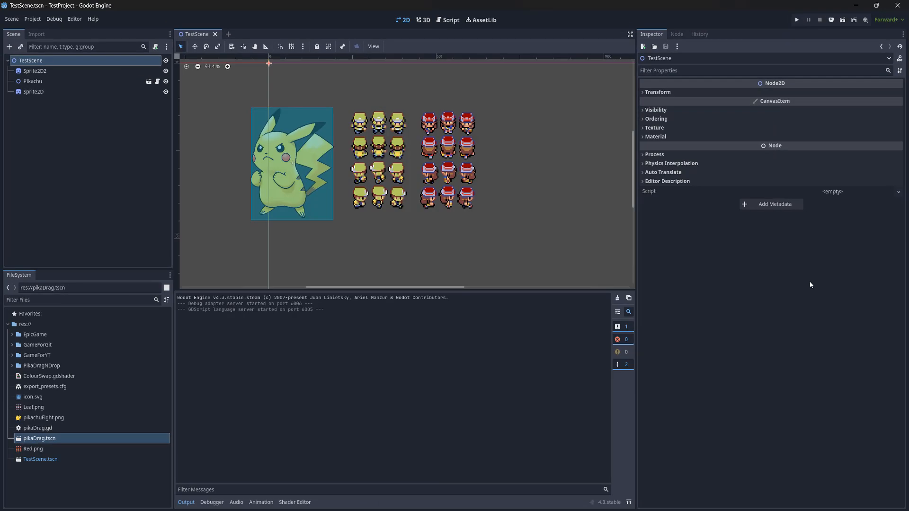
pyautogui.moveTo(765, 285)
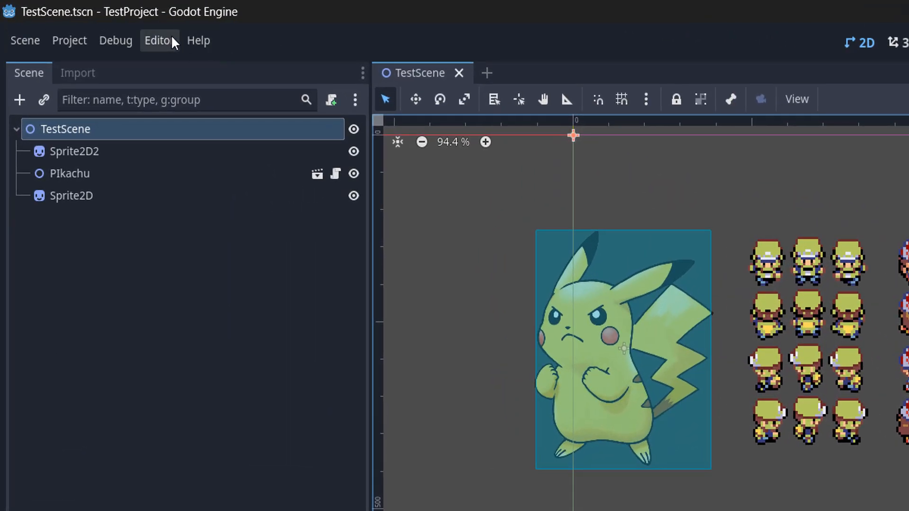
# - Open Editor Settings and scroll the categories down to Text Editor
pyautogui.click(159, 40)
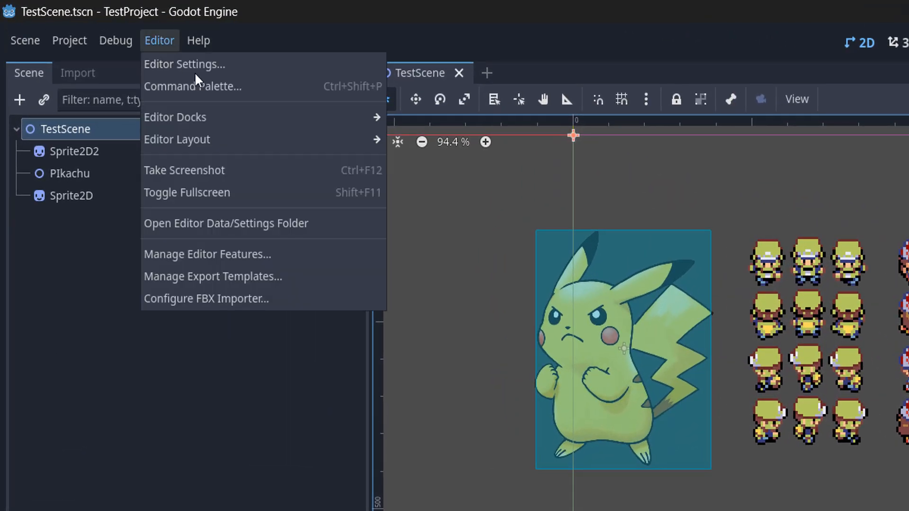
pyautogui.click(184, 63)
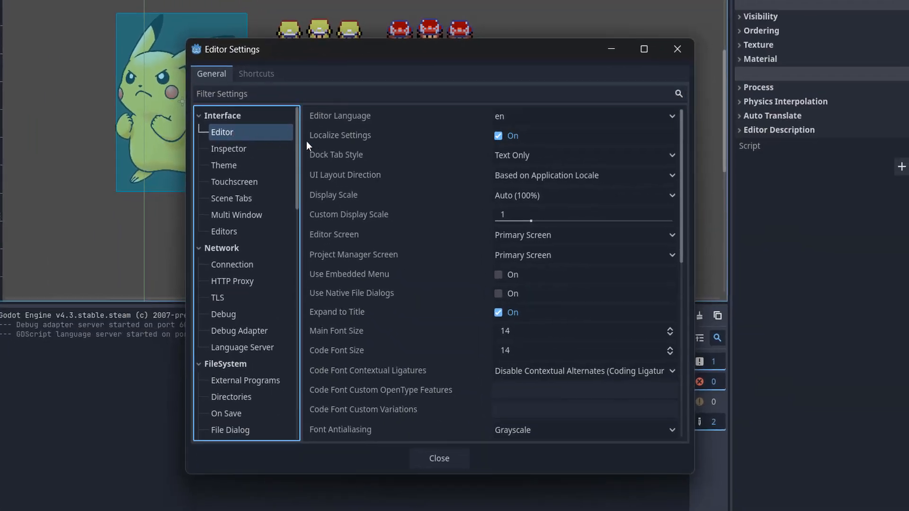
pyautogui.moveTo(300, 153)
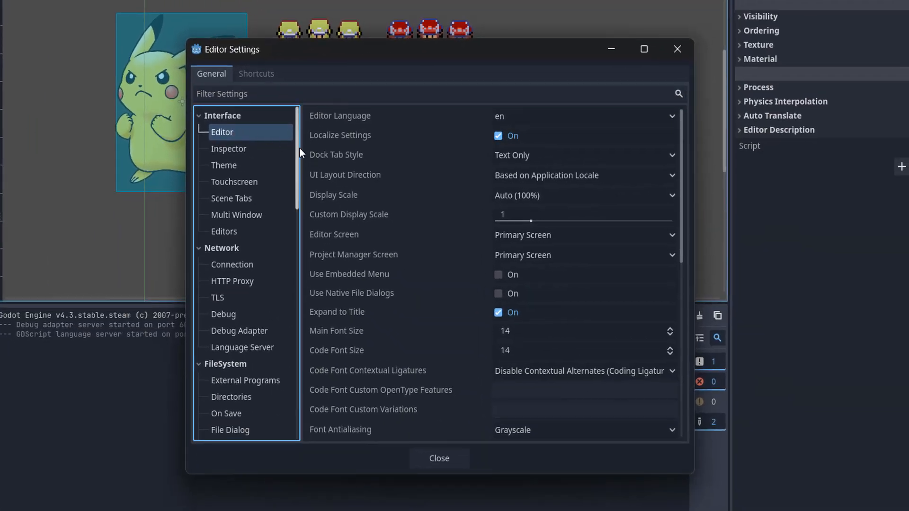
pyautogui.scroll(-3)
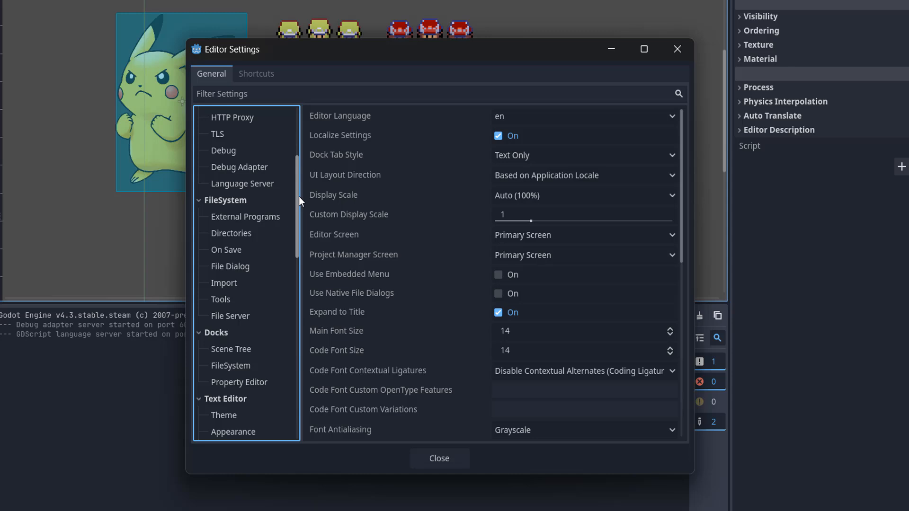
pyautogui.scroll(-3)
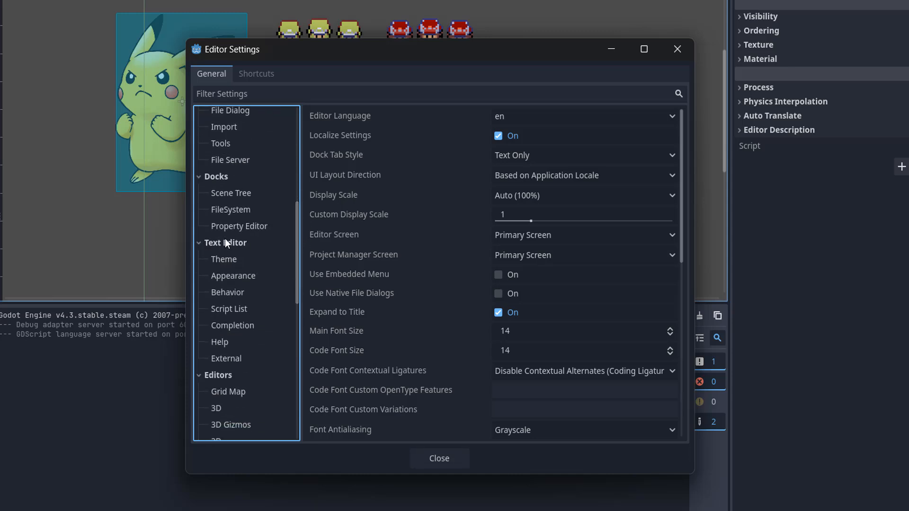
# - Enable Use External Editor under Text Editor > External
pyautogui.click(226, 358)
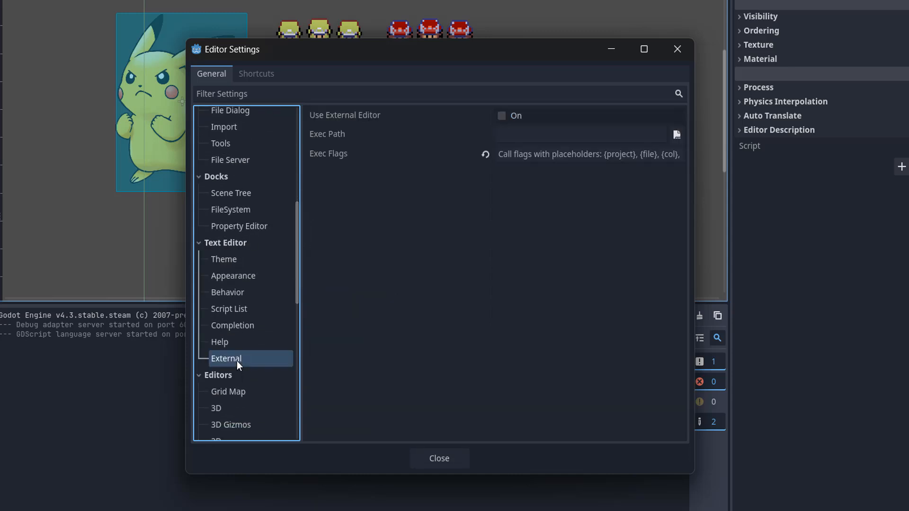
pyautogui.moveTo(236, 365)
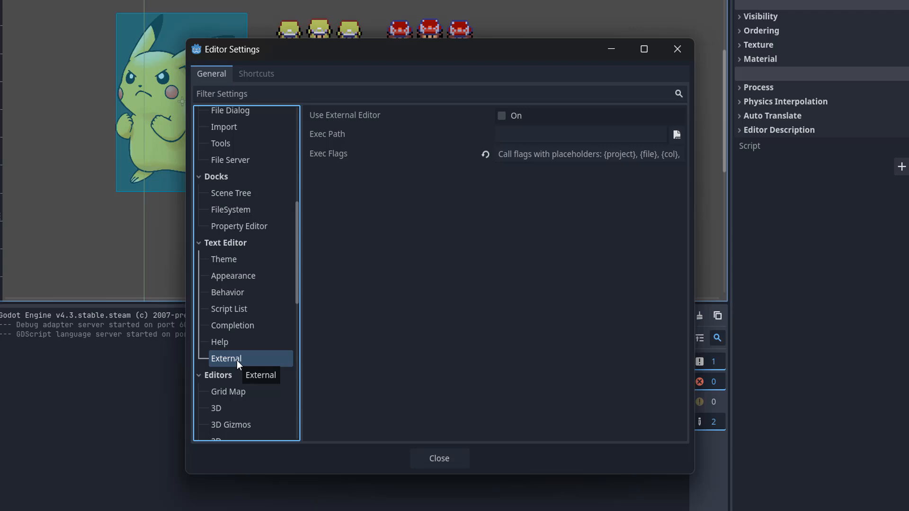
pyautogui.moveTo(501, 119)
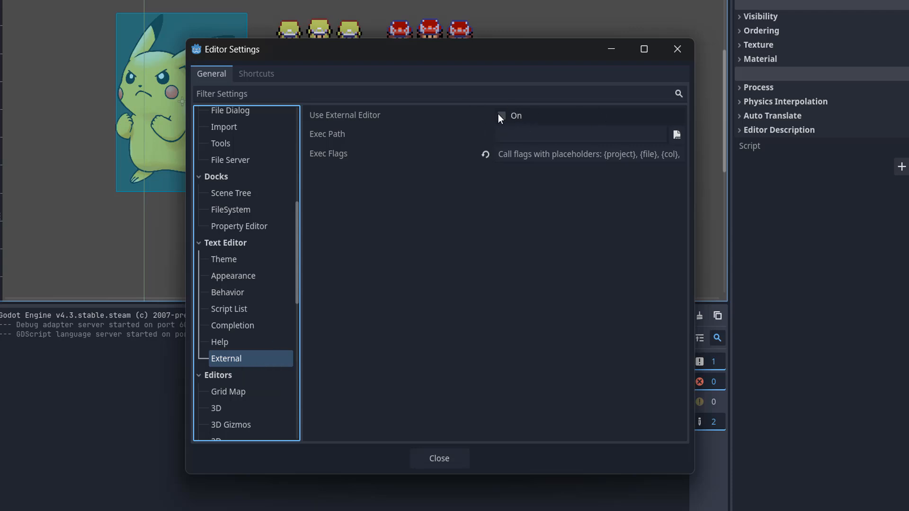
pyautogui.click(502, 115)
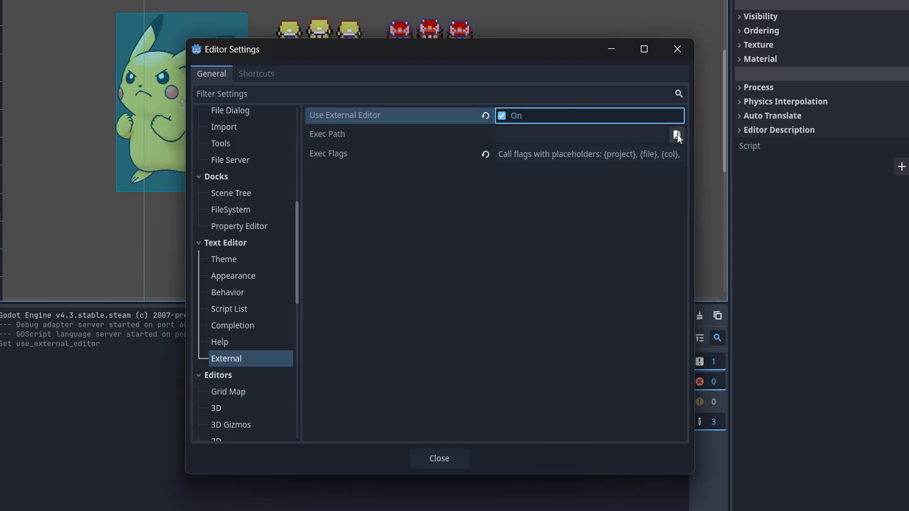
# - Set Exec Path to Code.exe in the Microsoft VS Code folder
pyautogui.click(678, 133)
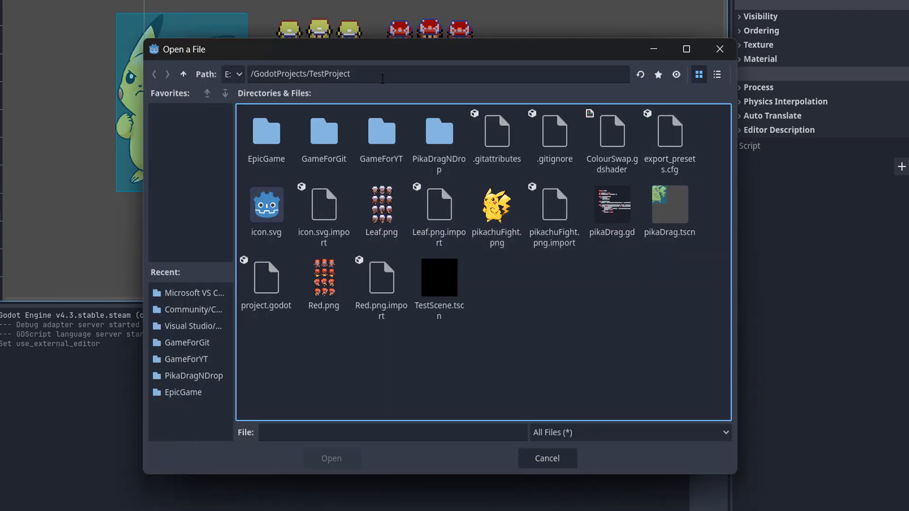
pyautogui.click(435, 74)
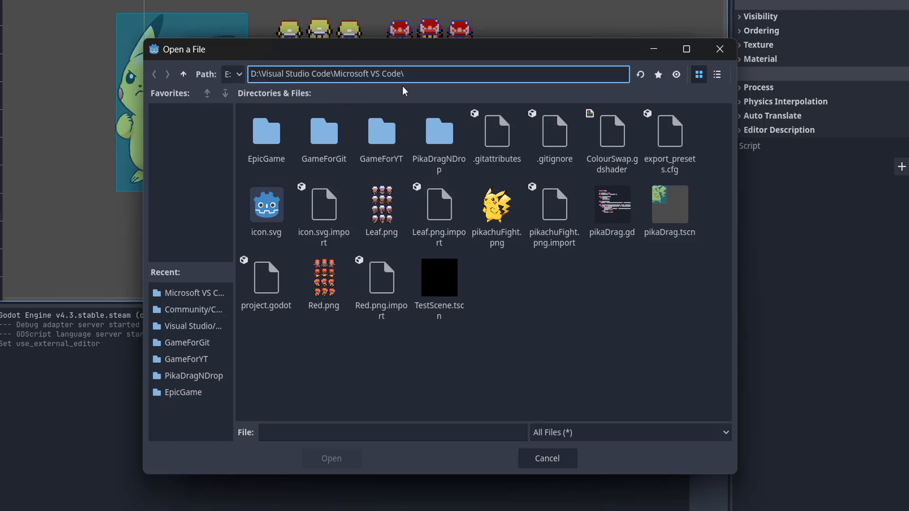
pyautogui.moveTo(433, 76)
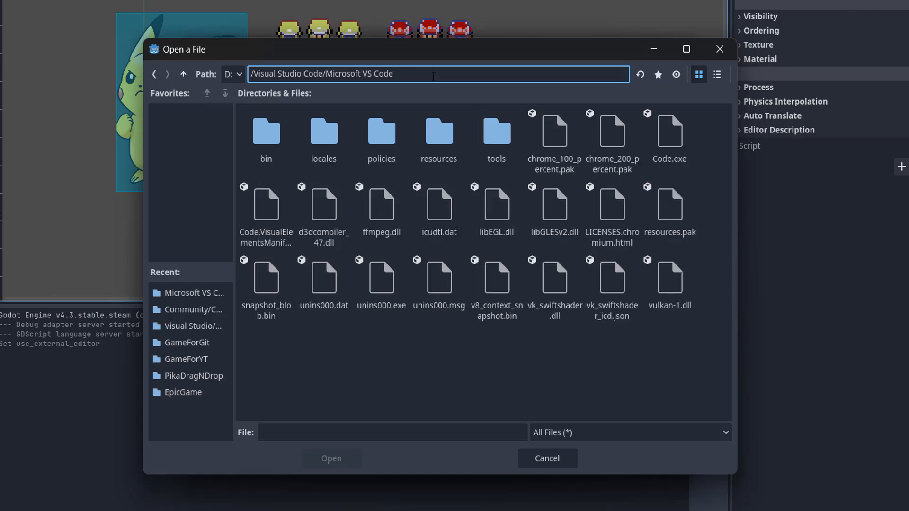
pyautogui.click(438, 137)
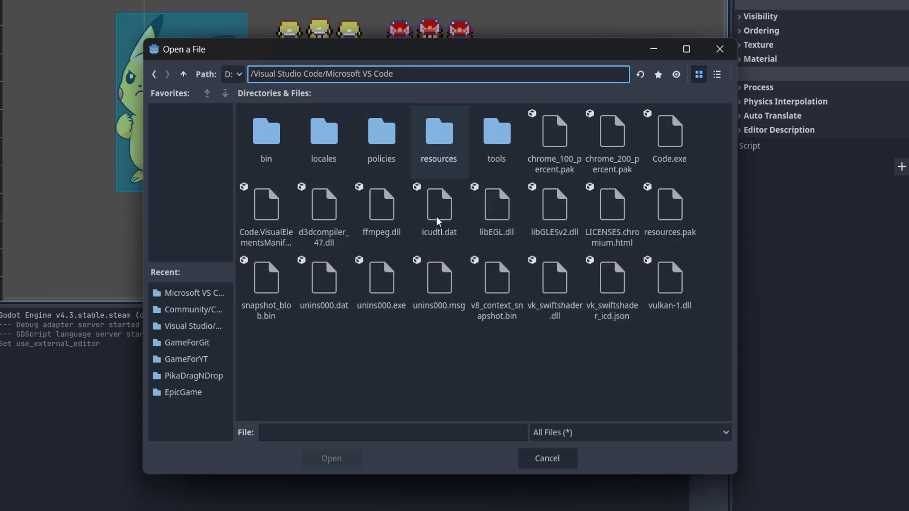
pyautogui.moveTo(684, 182)
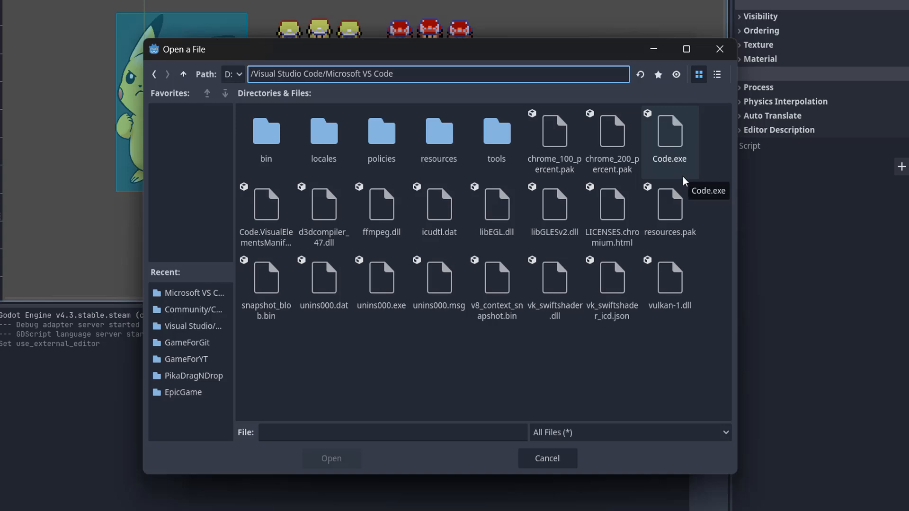
pyautogui.click(669, 134)
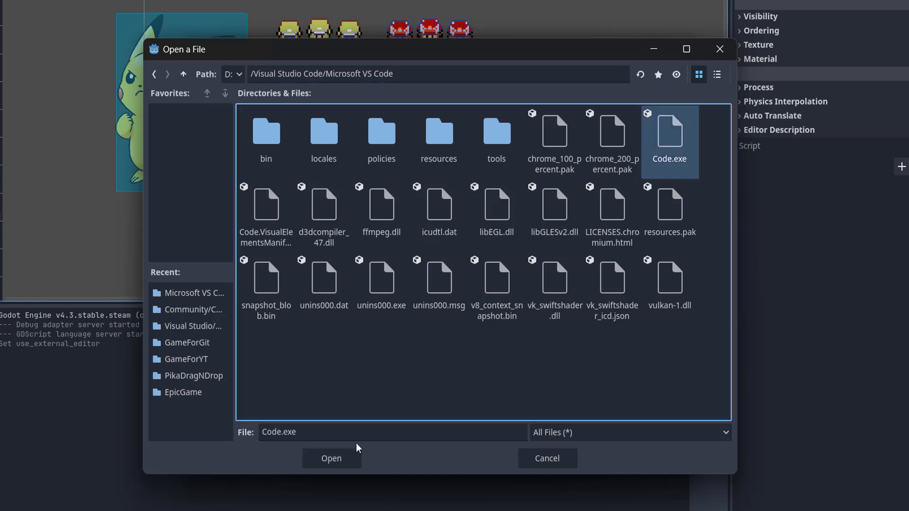
pyautogui.click(331, 459)
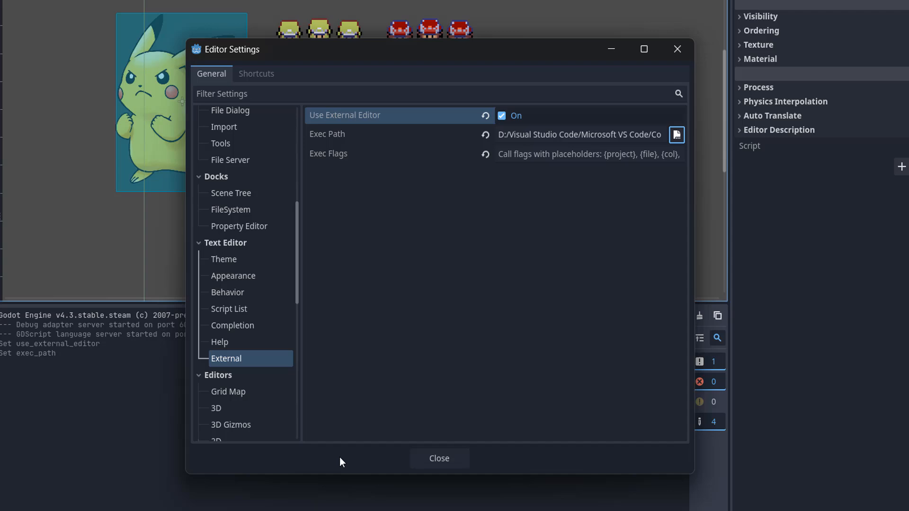
pyautogui.moveTo(499, 148)
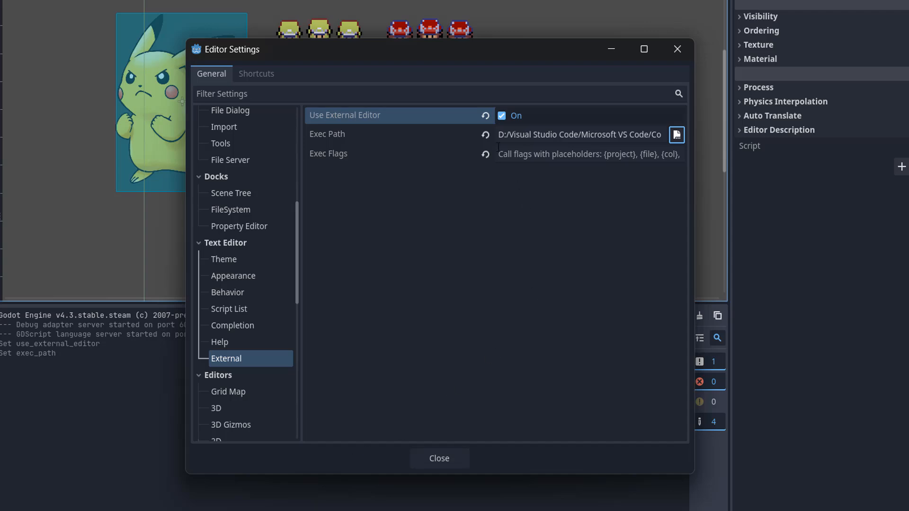
# - Set Exec Flags to '{project} --goto {file}:{line}:{col}' and close Editor Settings
pyautogui.click(580, 134)
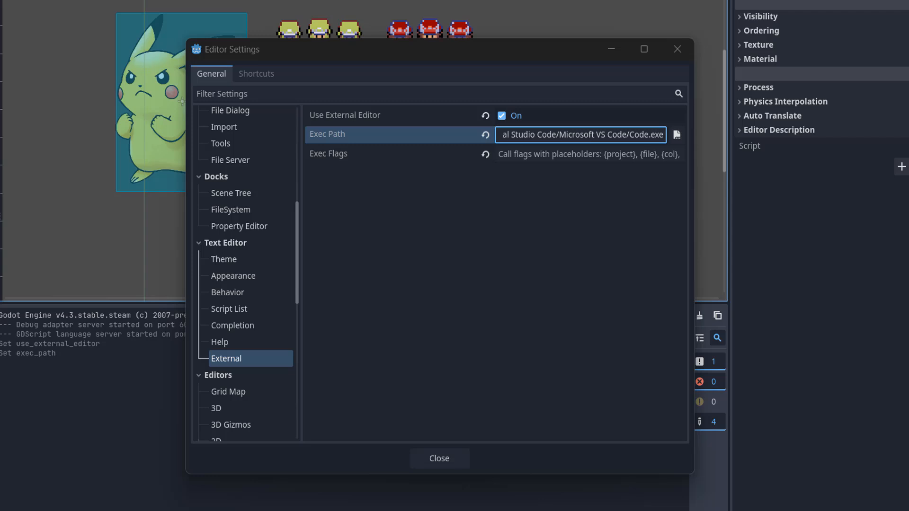
pyautogui.click(588, 154)
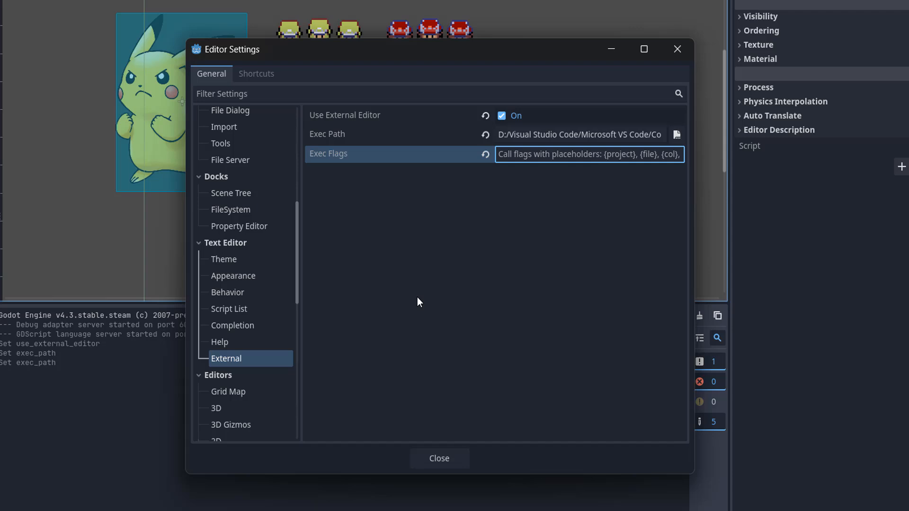
pyautogui.write('{project} --goto {file}:{line}:{col}')
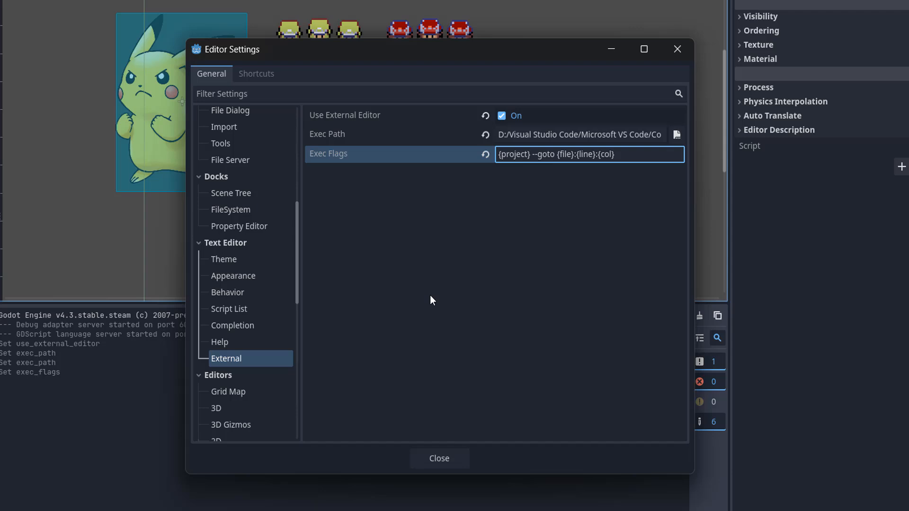
pyautogui.moveTo(454, 298)
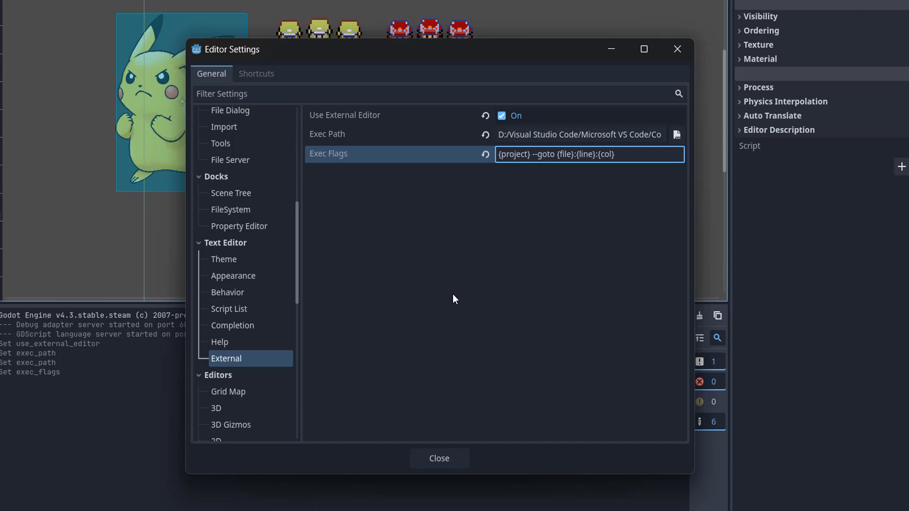
pyautogui.moveTo(503, 310)
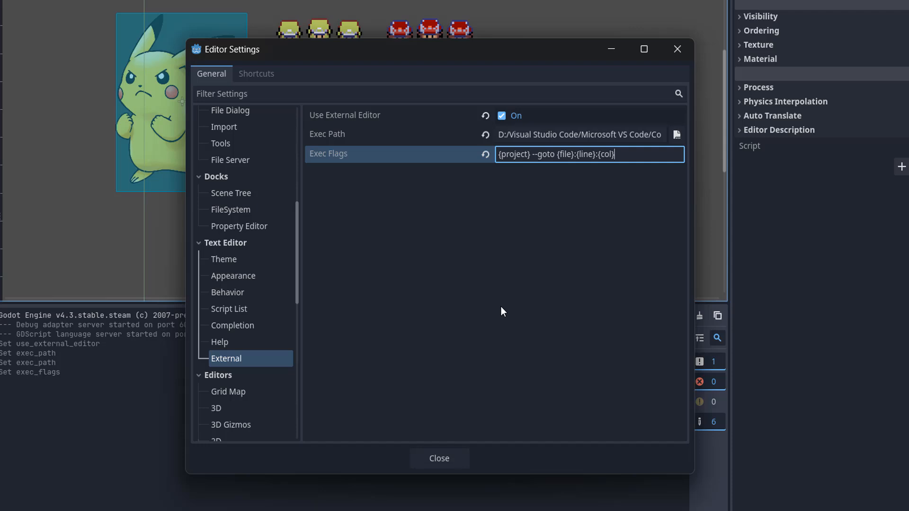
pyautogui.moveTo(437, 342)
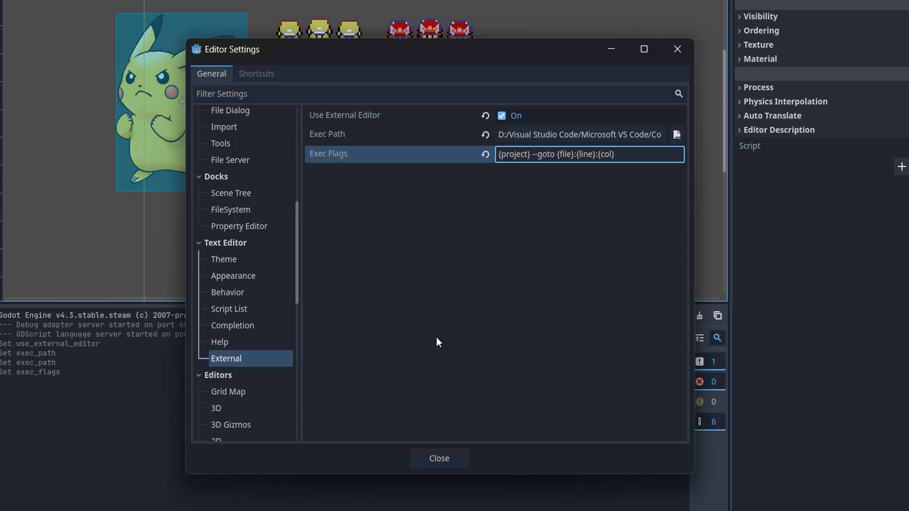
pyautogui.moveTo(455, 412)
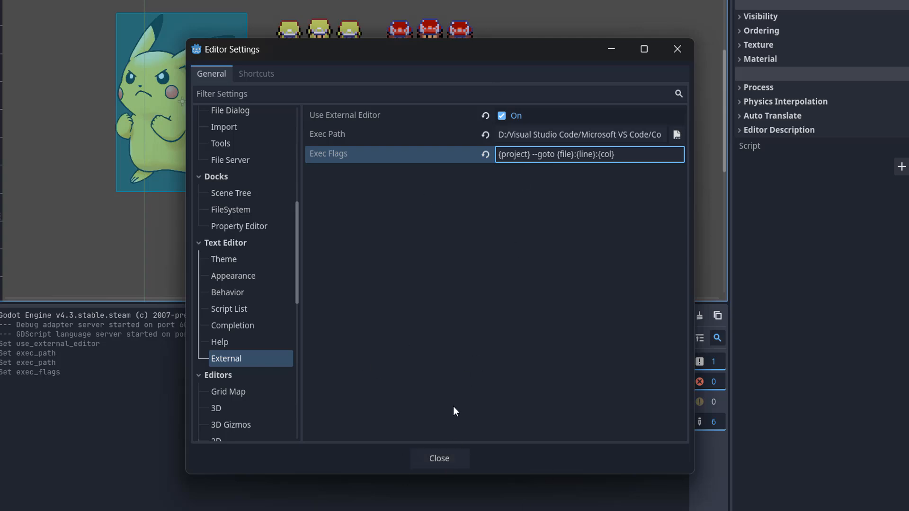
pyautogui.click(439, 459)
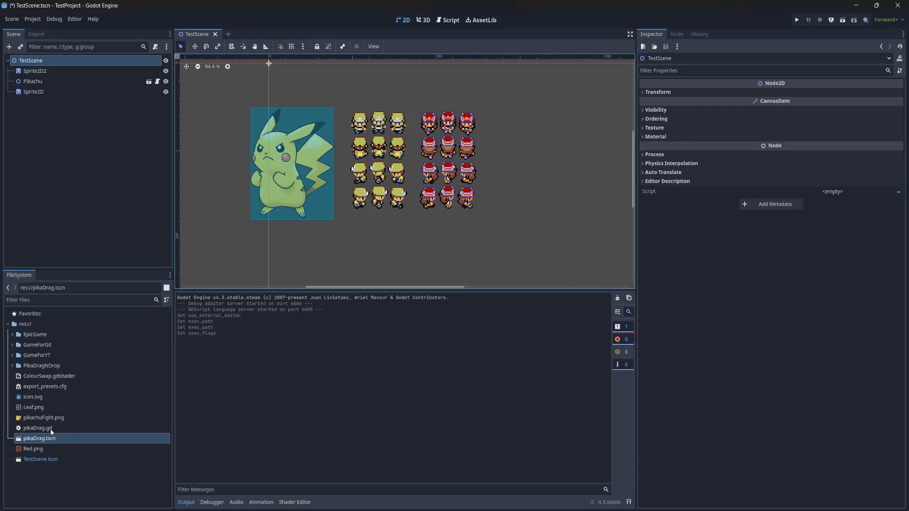
# - Open pikaDrag.gd from the FileSystem dock, launching Visual Studio Code
pyautogui.click(37, 428)
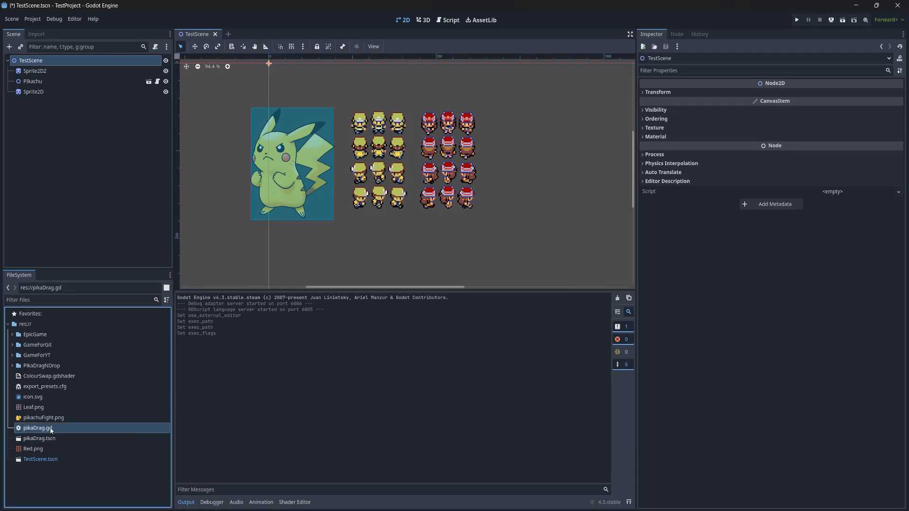
pyautogui.click(37, 428)
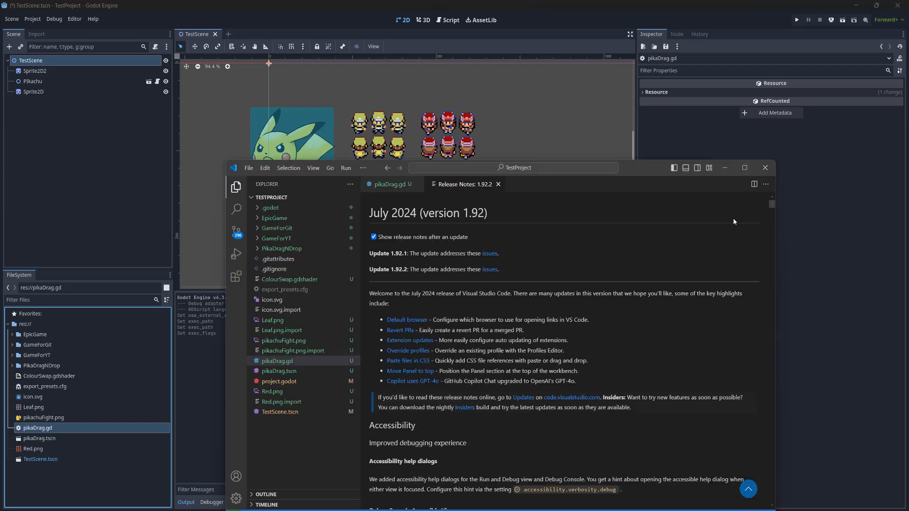
# - Maximize VS Code, close the Release Notes and show pikaDrag.gd, then the Extensions view
pyautogui.click(744, 168)
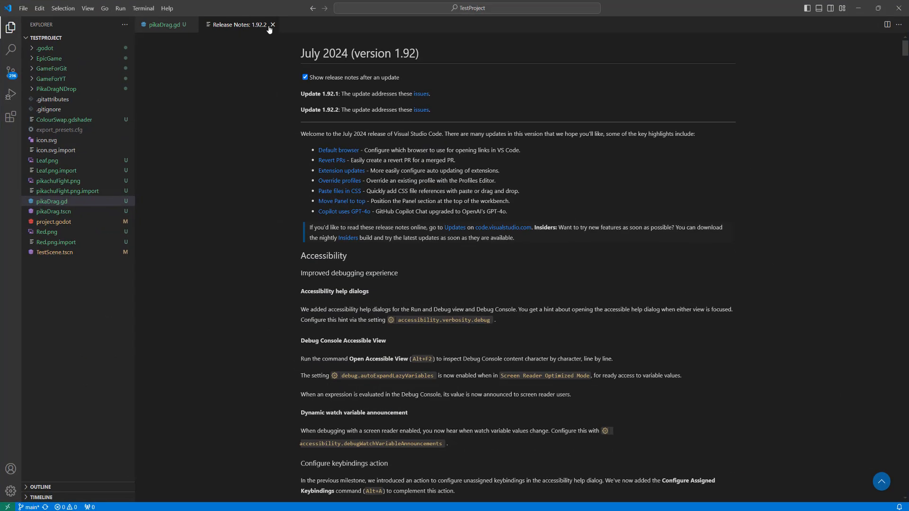
pyautogui.click(272, 24)
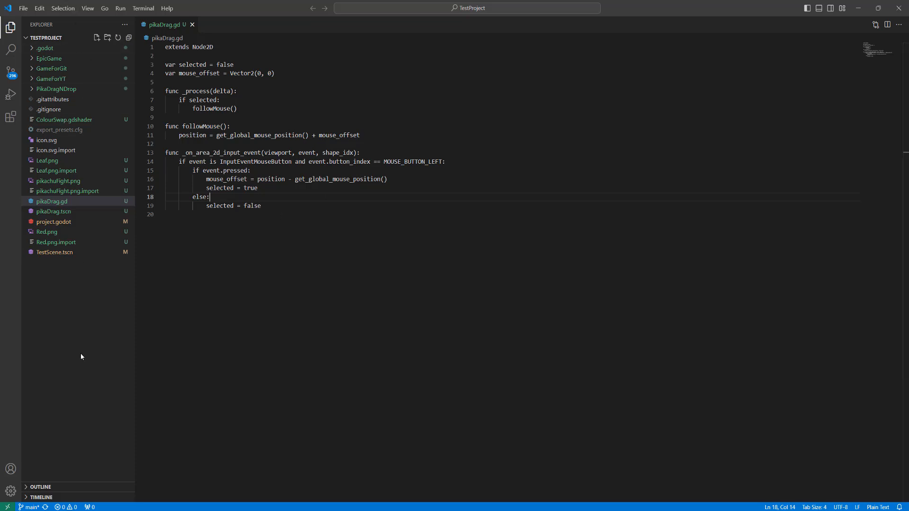
pyautogui.press('ctrl+a')
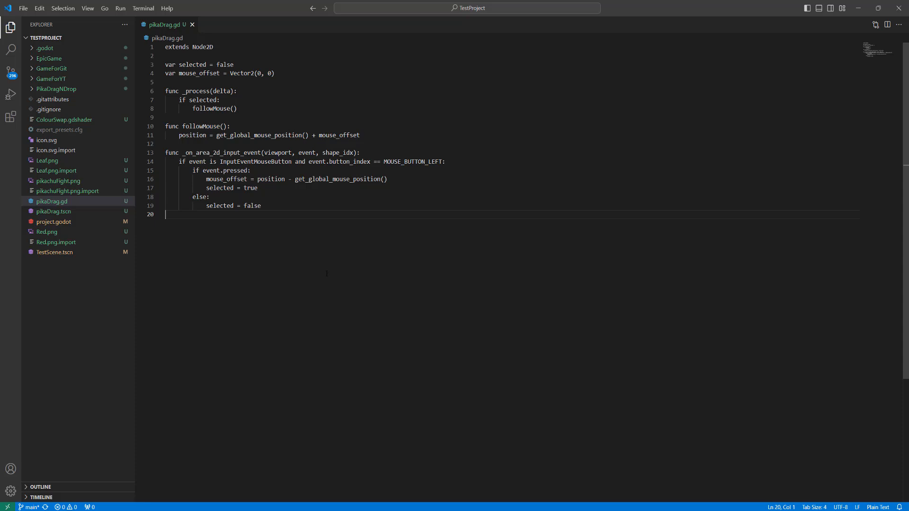
pyautogui.moveTo(11, 117)
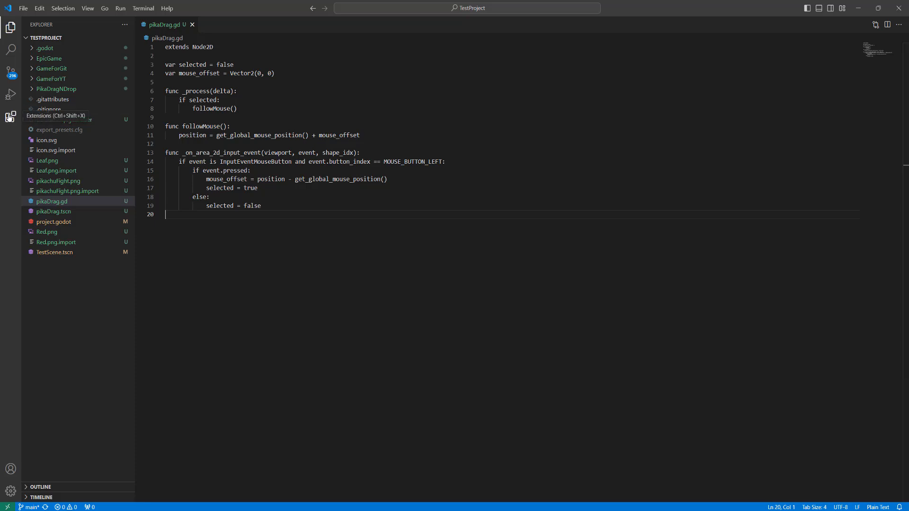
pyautogui.click(11, 117)
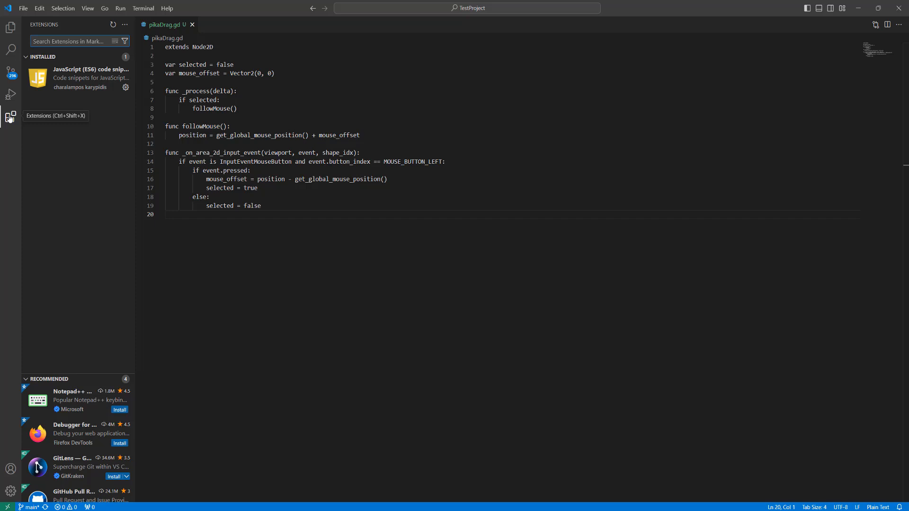
# - Search 'go', find godot-tools and install the extension
pyautogui.write('godot-tools')
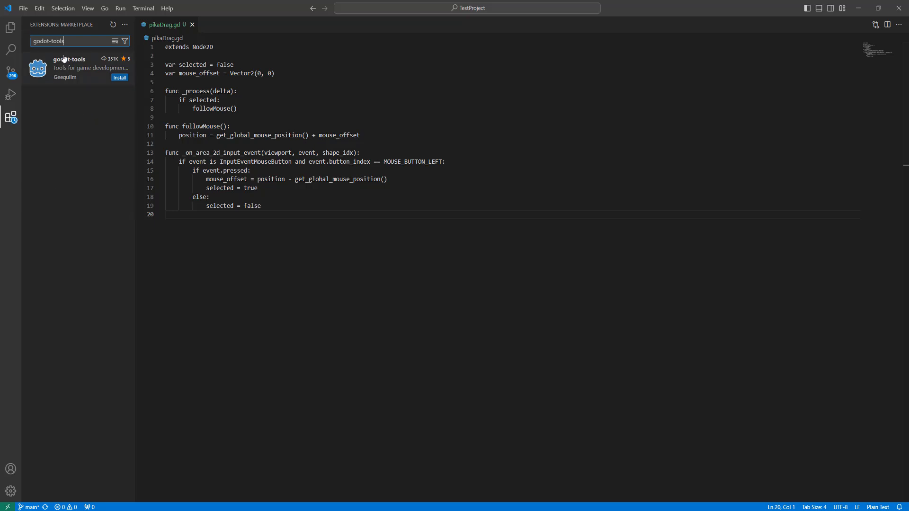
pyautogui.click(69, 68)
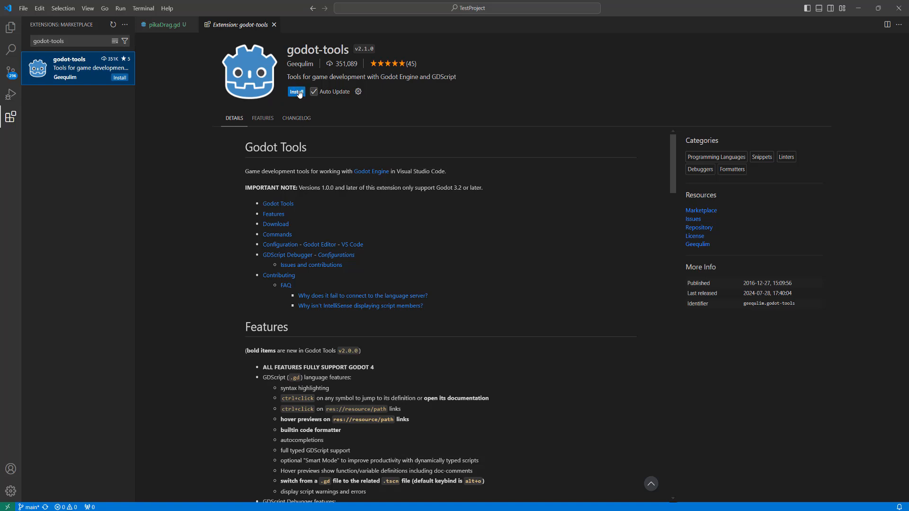
pyautogui.click(296, 92)
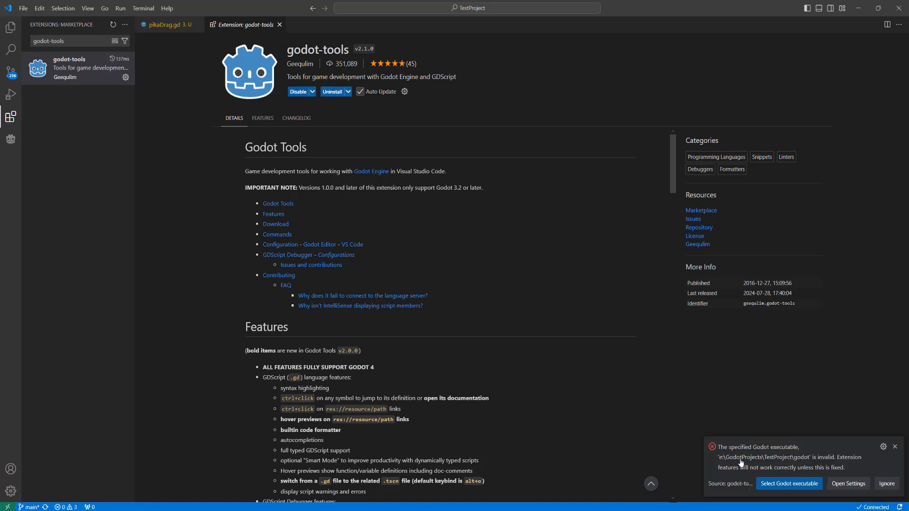
pyautogui.moveTo(773, 454)
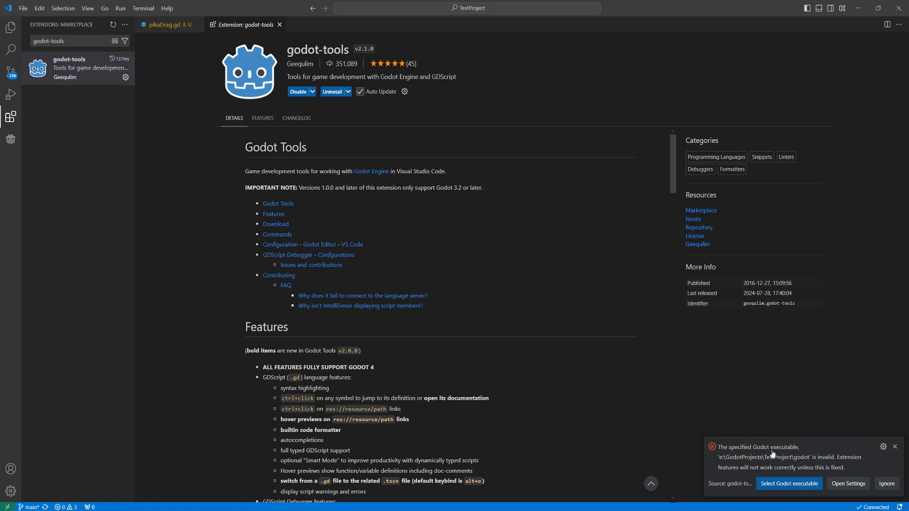
pyautogui.moveTo(789, 484)
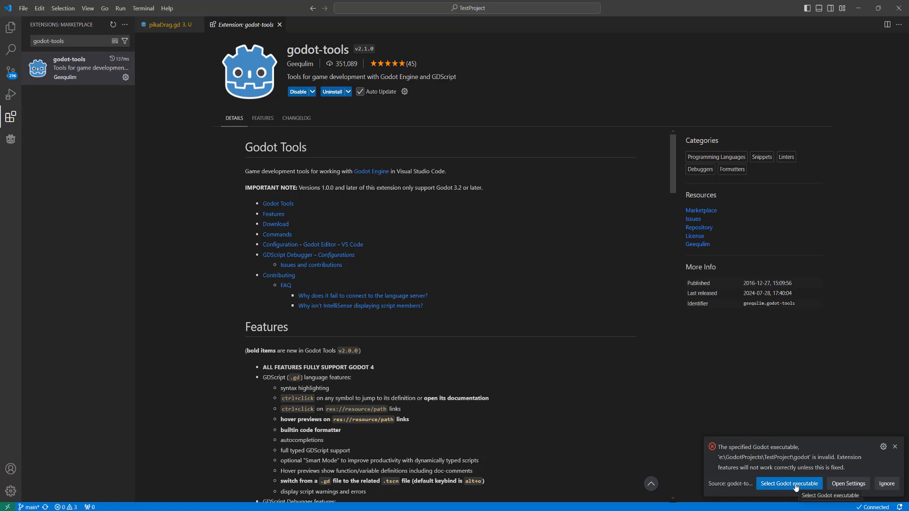
# - Choose Select Godot executable on the extension's notification
pyautogui.click(789, 484)
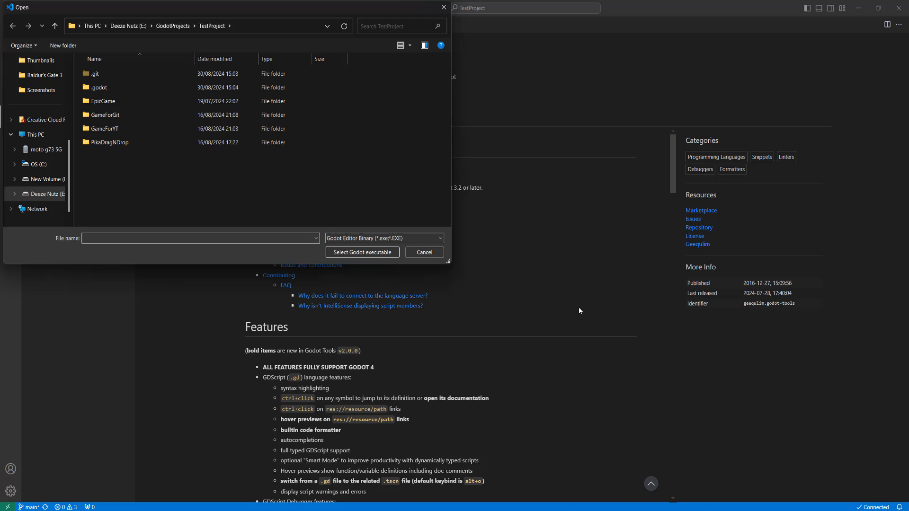
pyautogui.moveTo(495, 279)
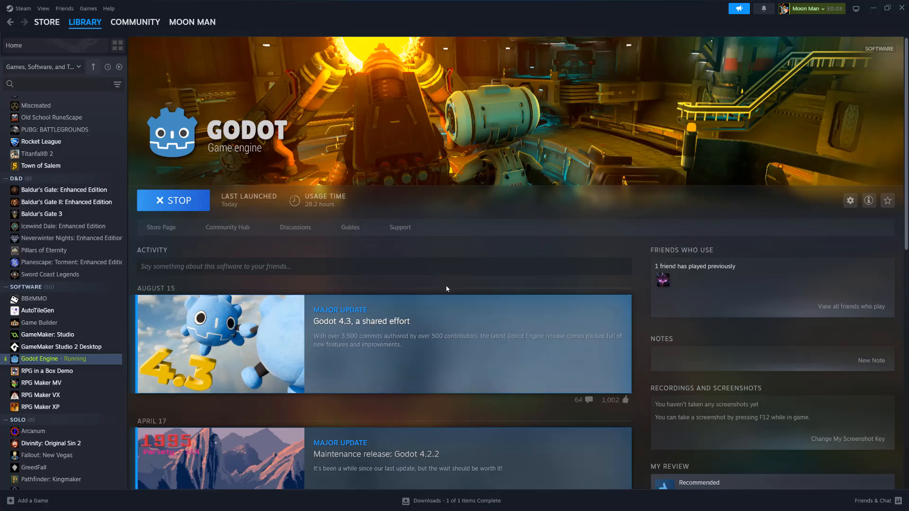
pyautogui.moveTo(85, 360)
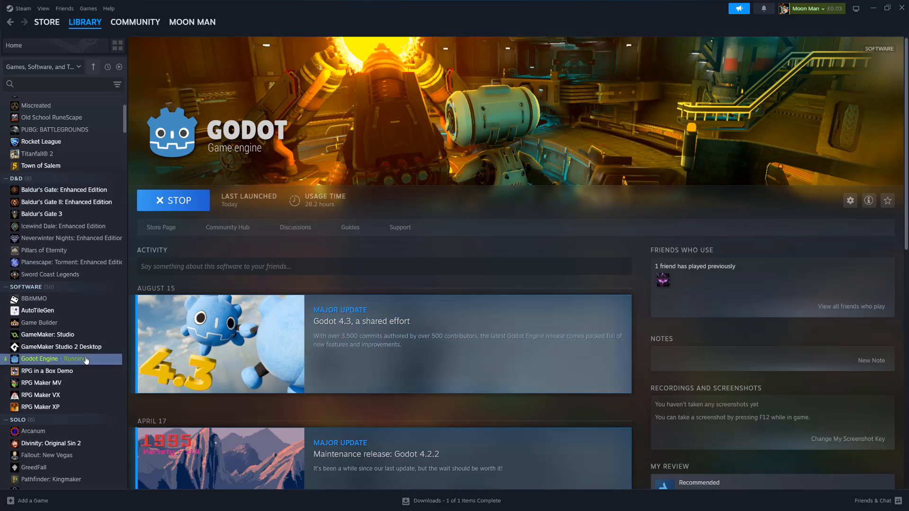
# - From Godot Engine's Steam Properties, browse the Installed Files to reveal its install folder
pyautogui.rightClick(40, 359)
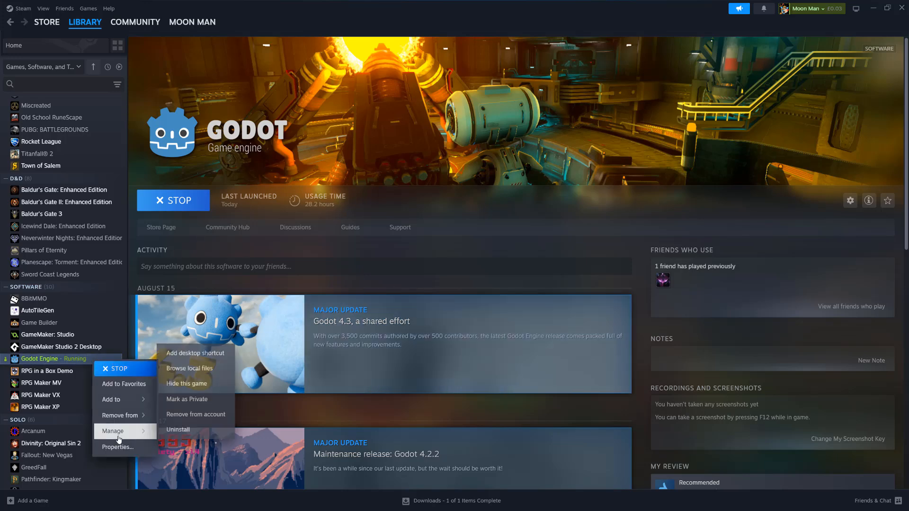
pyautogui.click(118, 447)
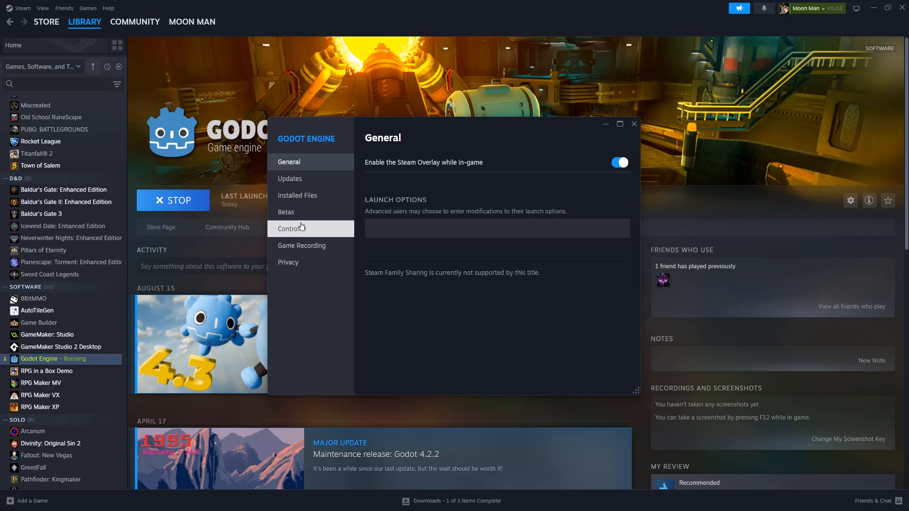
pyautogui.click(296, 195)
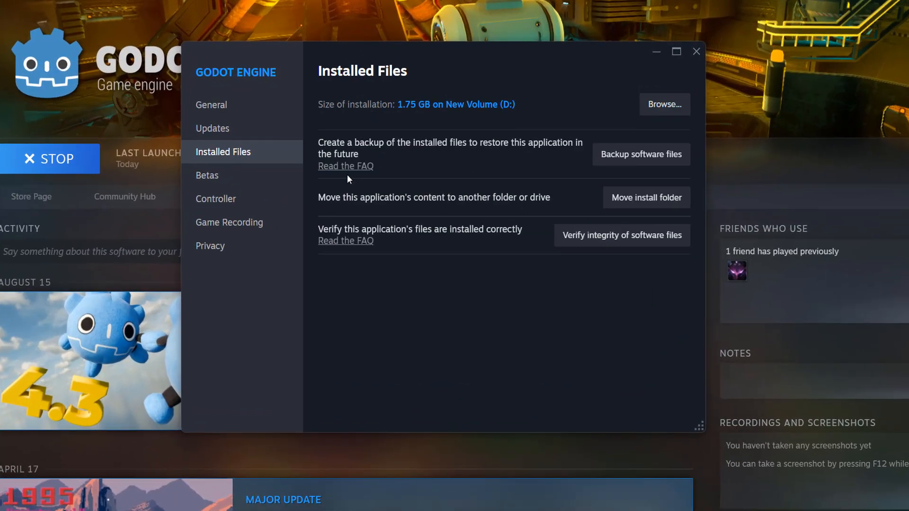
pyautogui.click(663, 104)
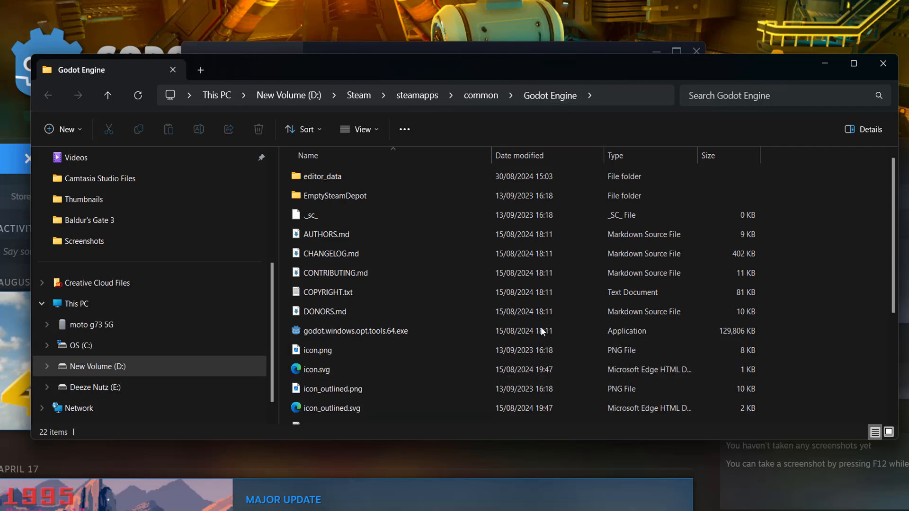
# - Find godot.windows.opt.tools.64.exe in the folder and return to pikaDrag.gd in VS Code
pyautogui.scroll(-3)
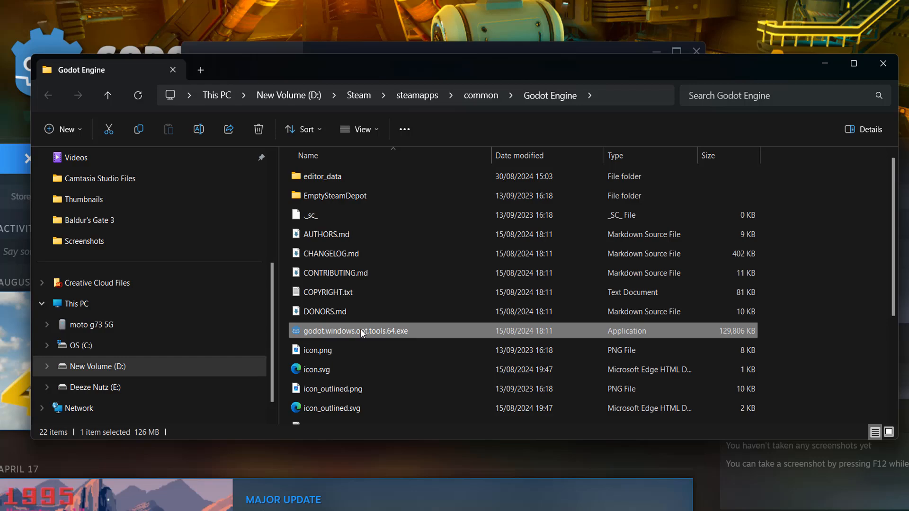
pyautogui.moveTo(403, 332)
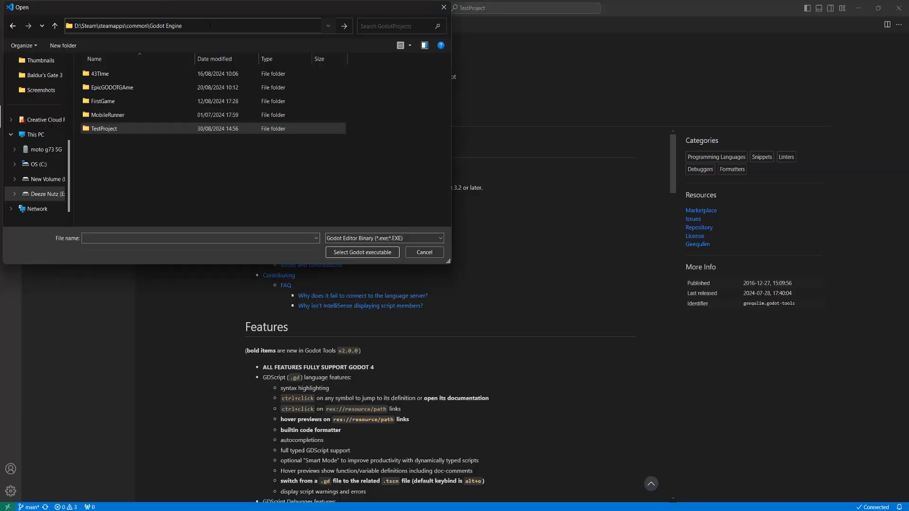
pyautogui.click(424, 252)
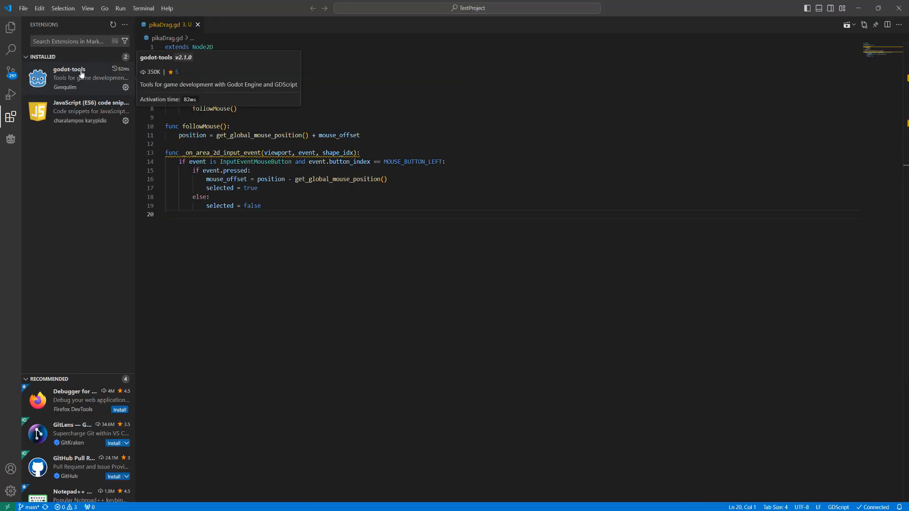
# - Show the godot-tools Extension Settings down to Lsp: Server Port, currently 6008
pyautogui.click(70, 74)
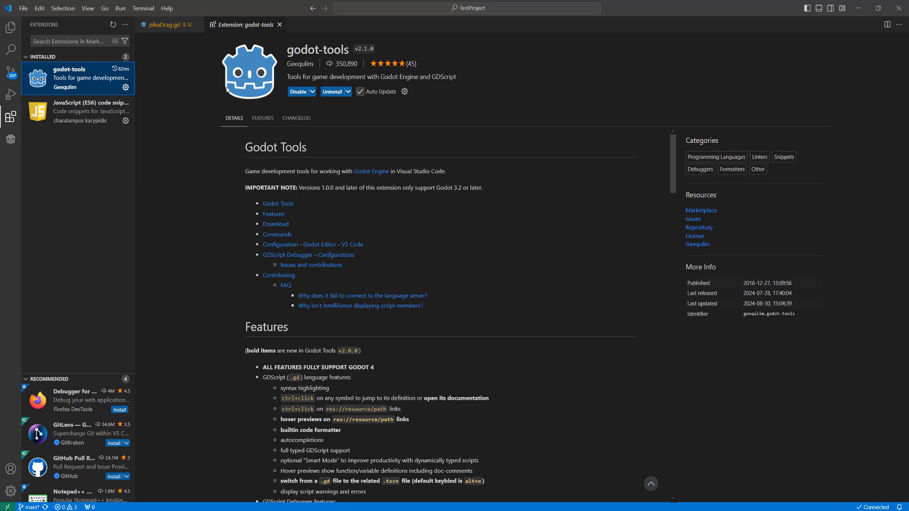
pyautogui.moveTo(405, 95)
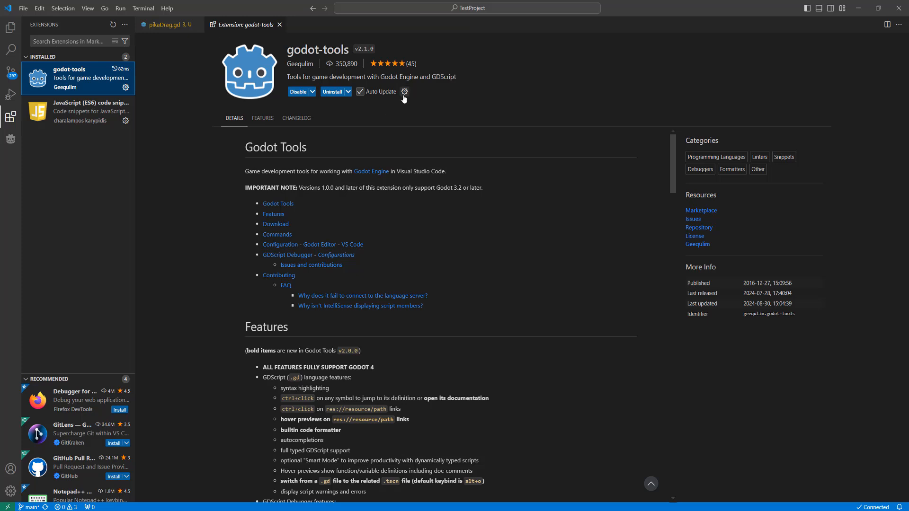
pyautogui.moveTo(405, 92)
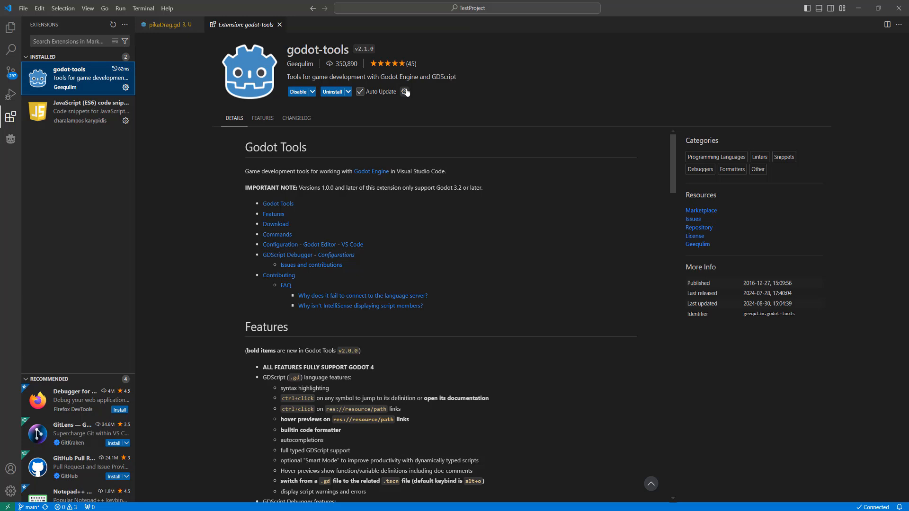
pyautogui.click(404, 92)
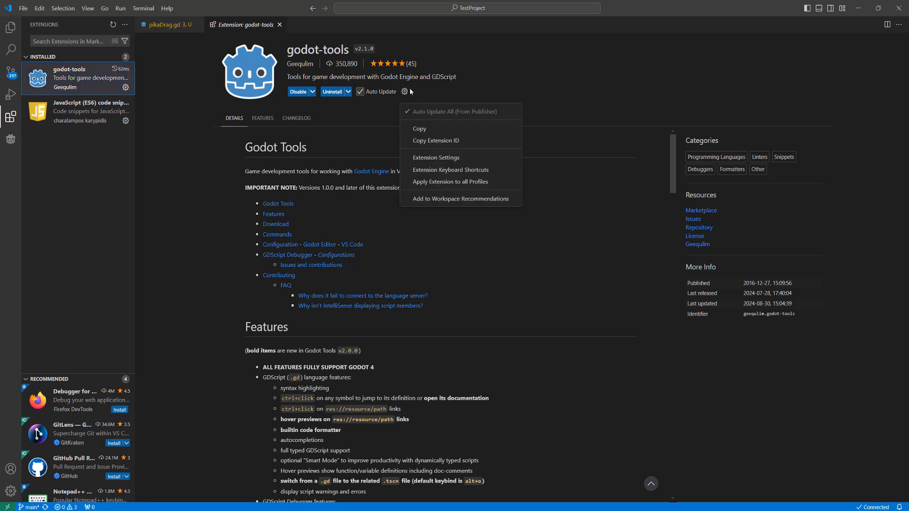
pyautogui.click(436, 157)
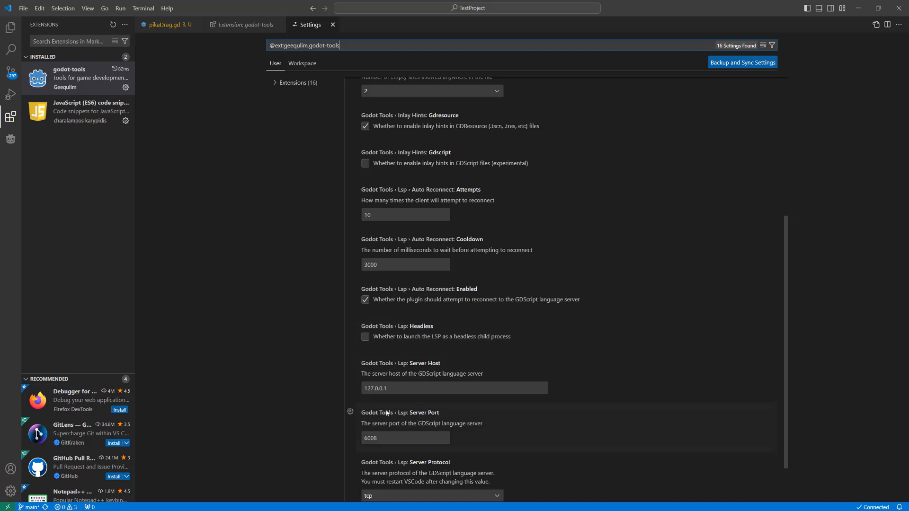
pyautogui.scroll(-3)
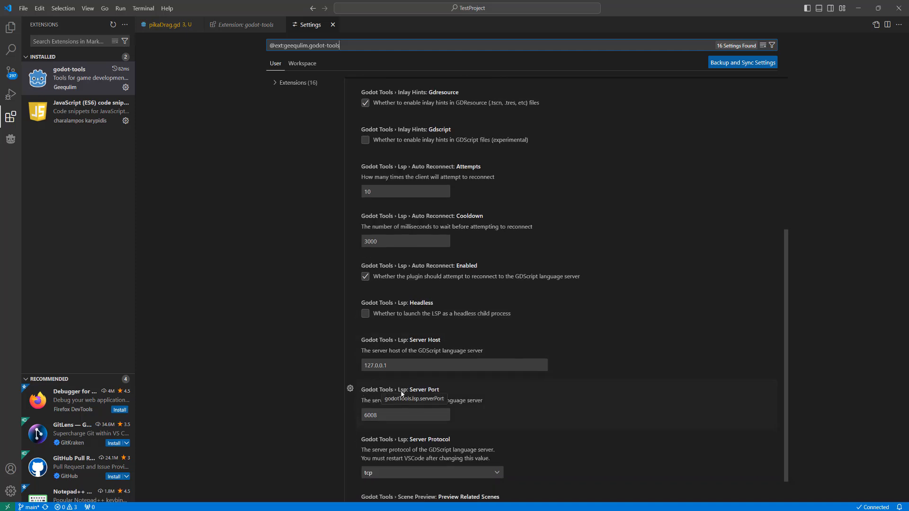
pyautogui.moveTo(490, 385)
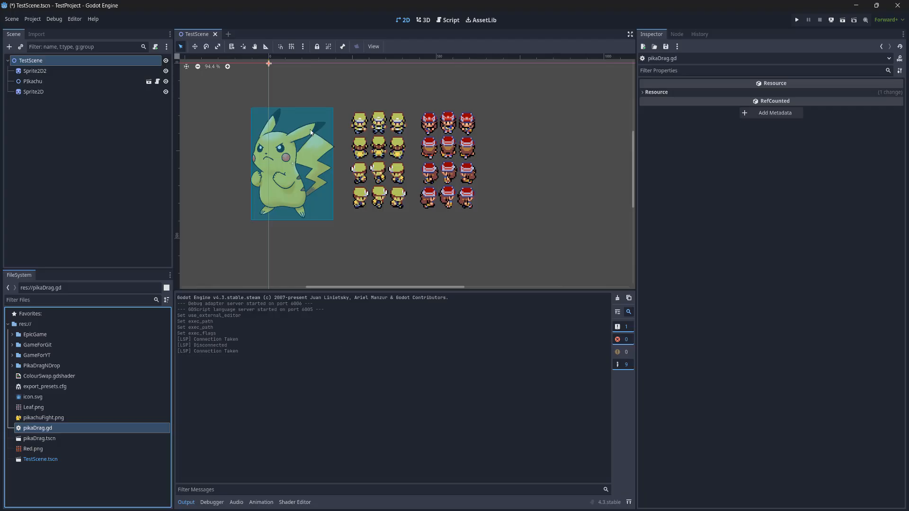
# - In Editor Settings > Network > Language Server, check the Remote Port field reads 6005
pyautogui.click(74, 19)
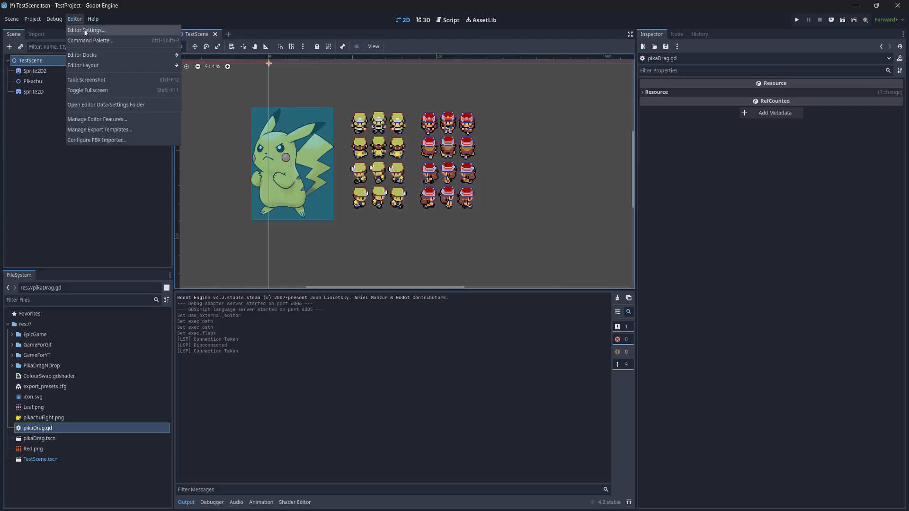
pyautogui.click(87, 29)
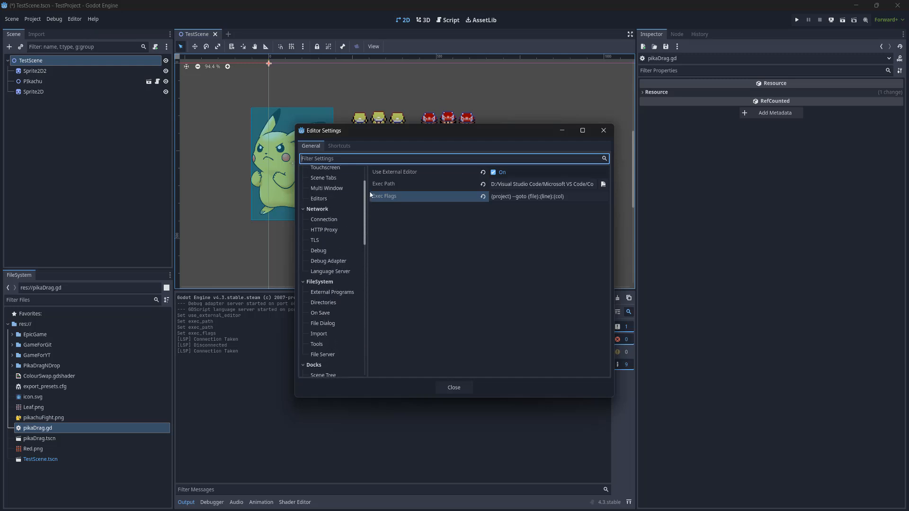
pyautogui.click(329, 272)
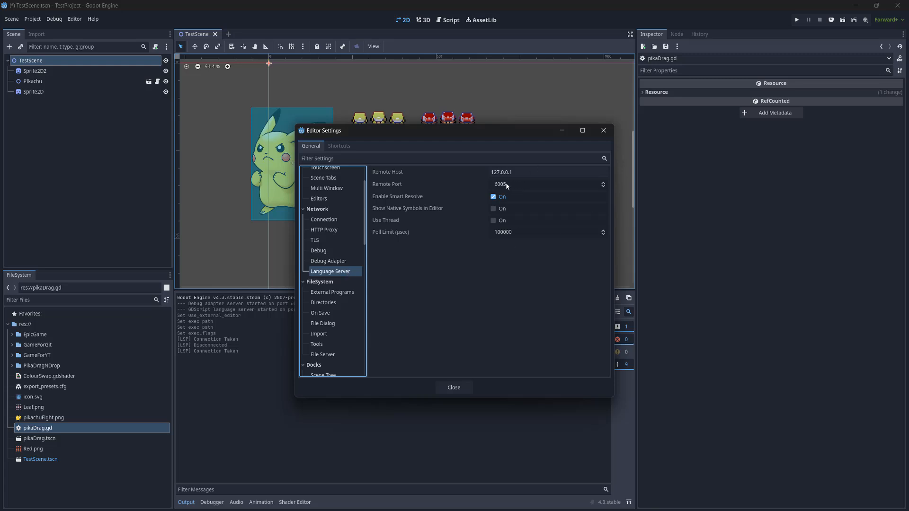
pyautogui.click(546, 183)
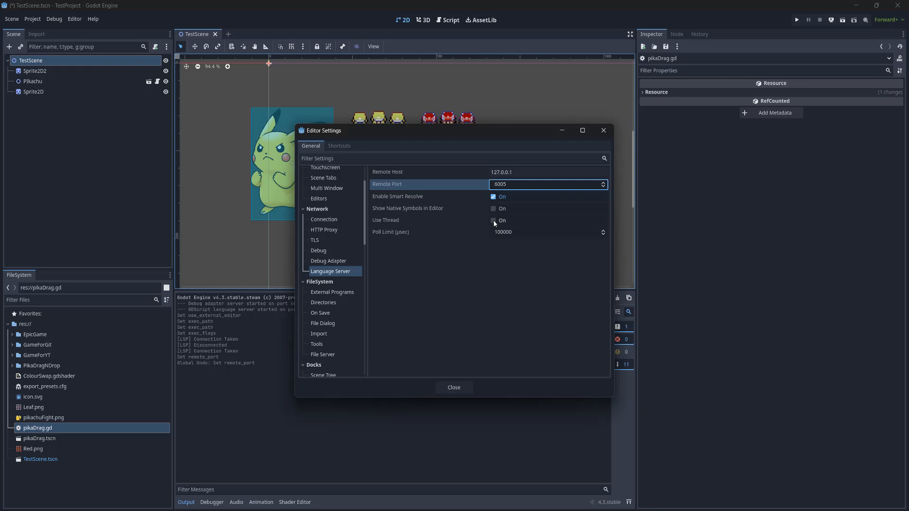
pyautogui.moveTo(525, 191)
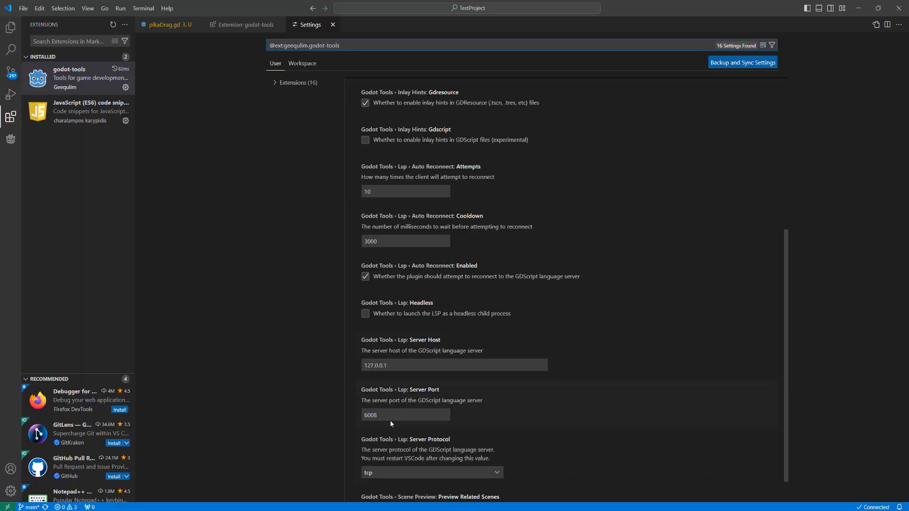
# - Change Lsp: Server Port from 6008 to 6005 and commit it
pyautogui.click(406, 415)
pyautogui.write('6005')
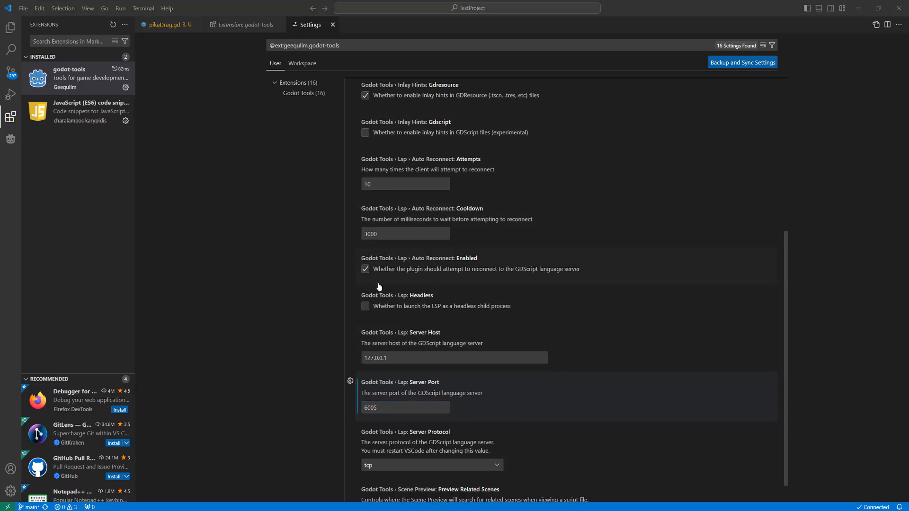
pyautogui.click(406, 407)
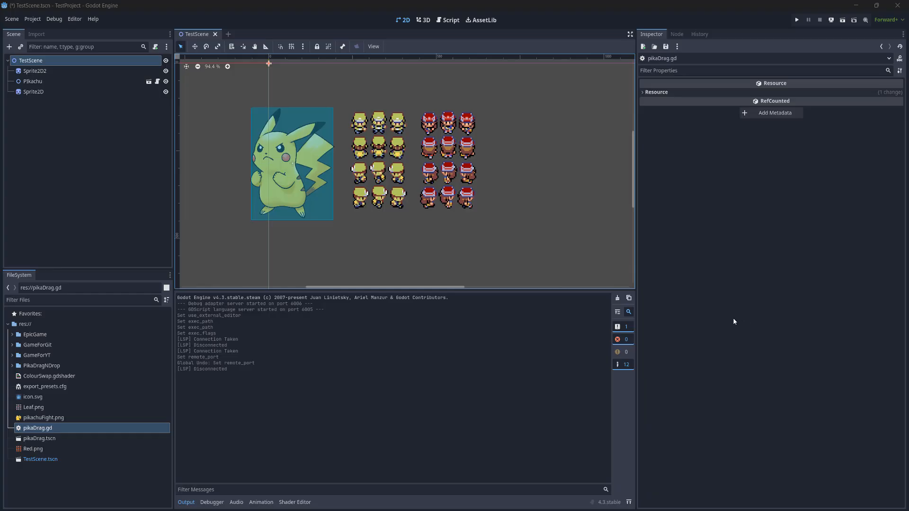
pyautogui.moveTo(157, 438)
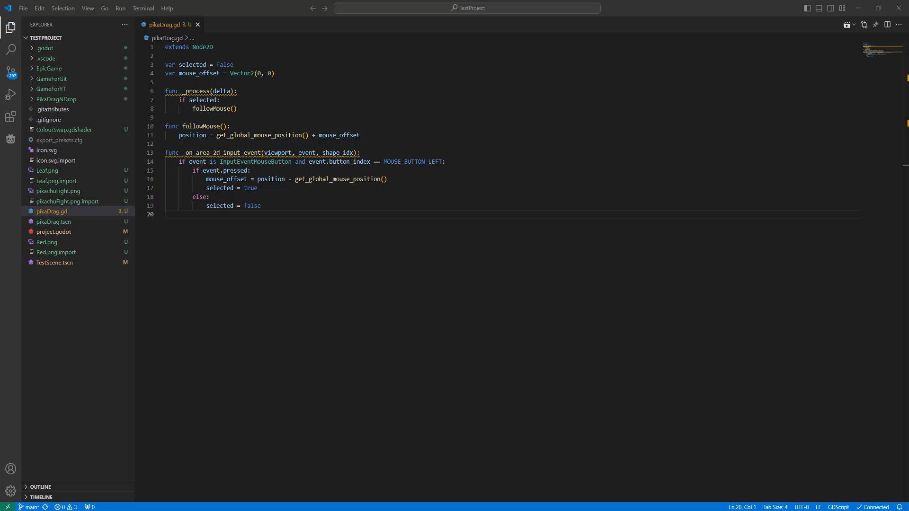
# - Add print("This is a debug message.") to pikaDrag.gd and save
pyautogui.write('print("This is a debug message.")')
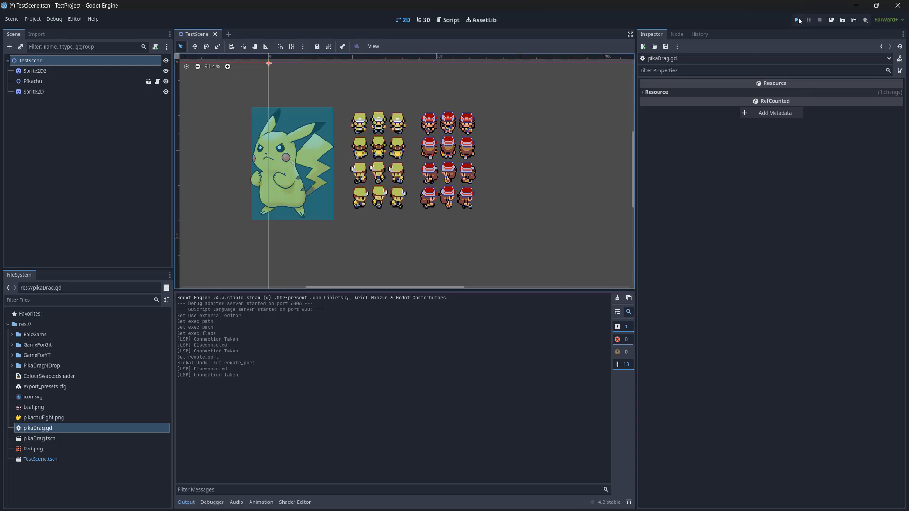
# - Run TestProject so the scene plays and the debug message repeats in Output
pyautogui.click(797, 19)
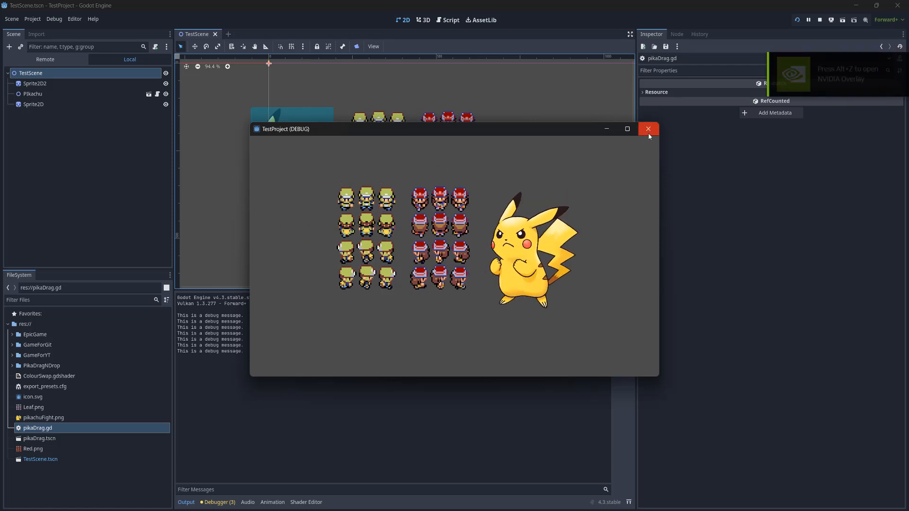
pyautogui.moveTo(648, 129)
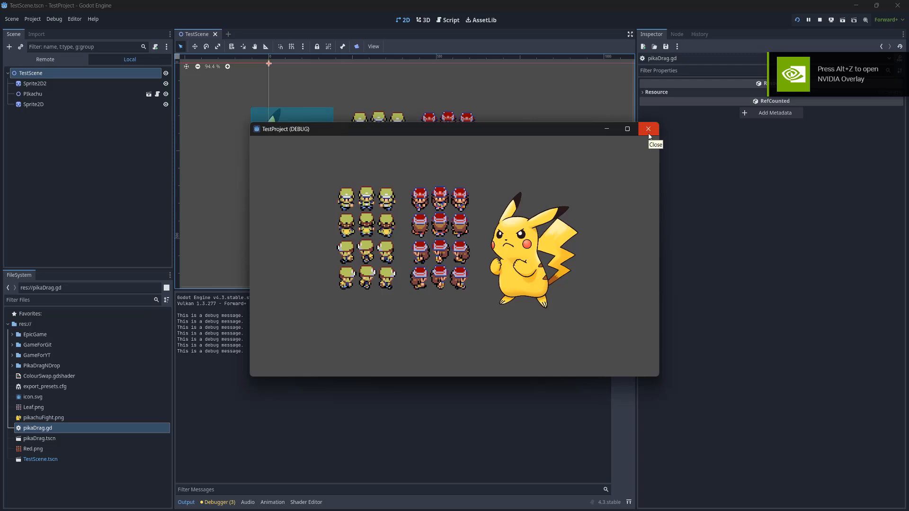
pyautogui.moveTo(536, 276)
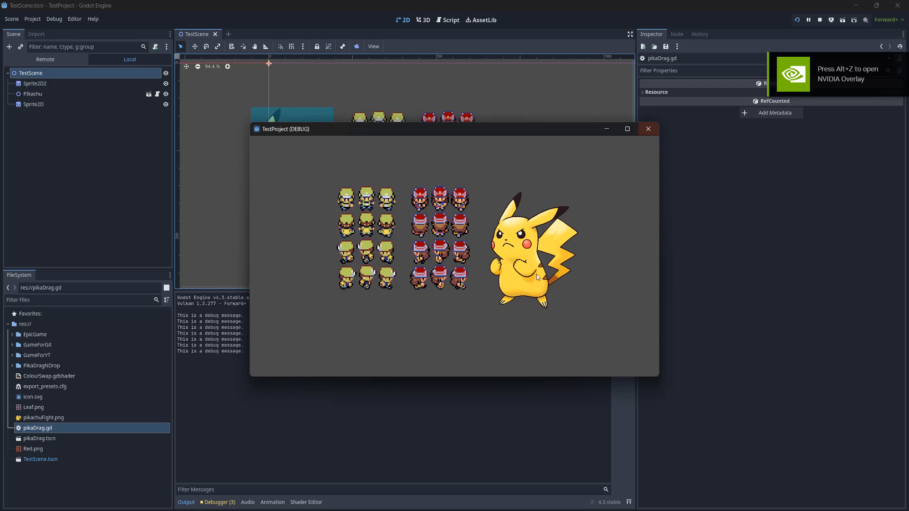